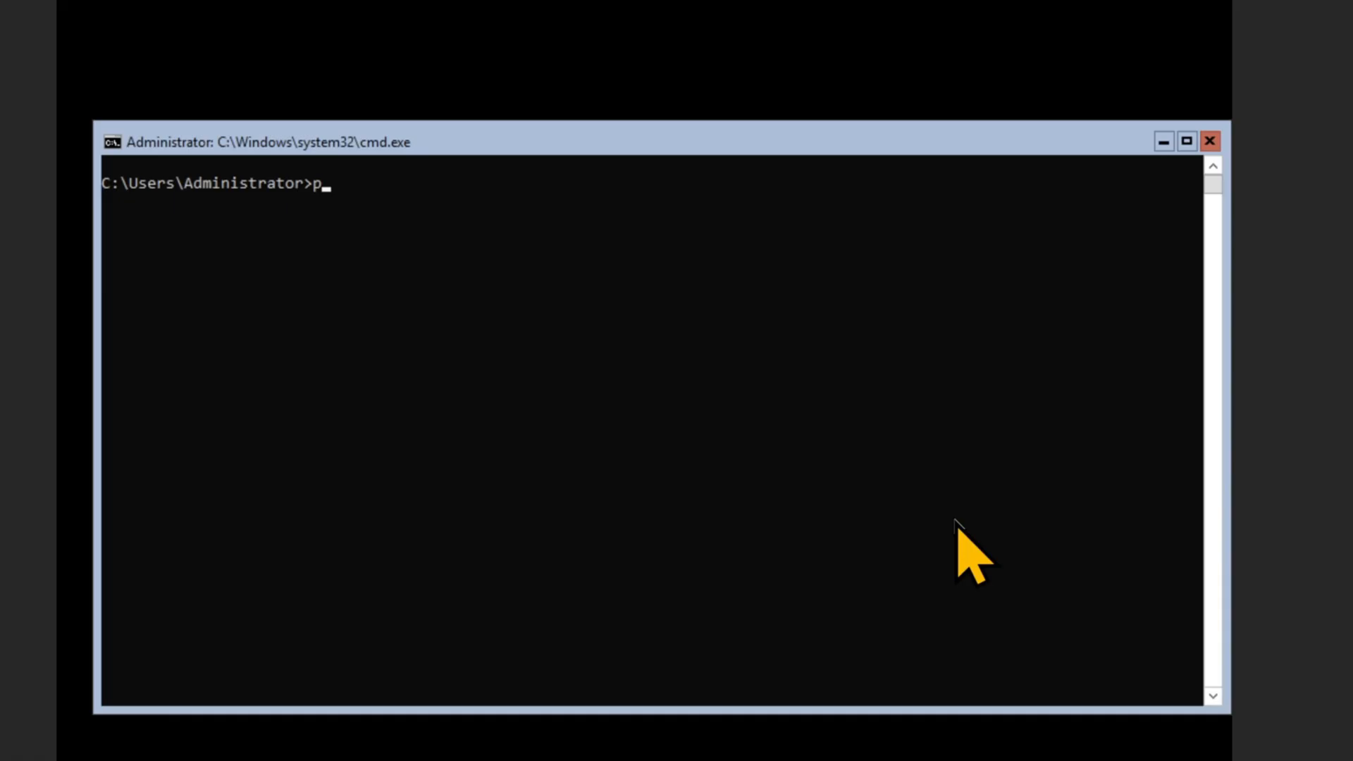
- Ping 192.168.240.1 from the VM's cmd window, stop it, then rerun as 'ping 192.168.240.1 -t'
type("ing 192")
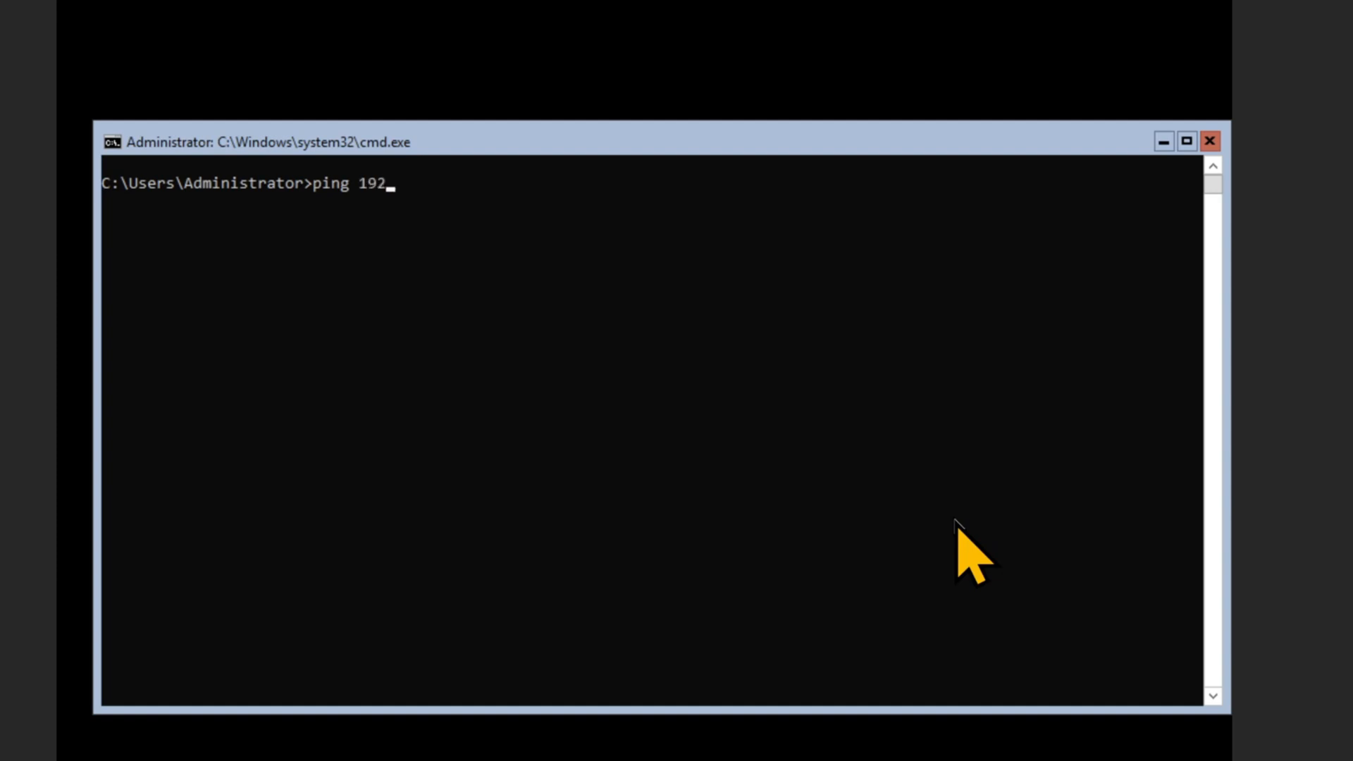
type(".168.2")
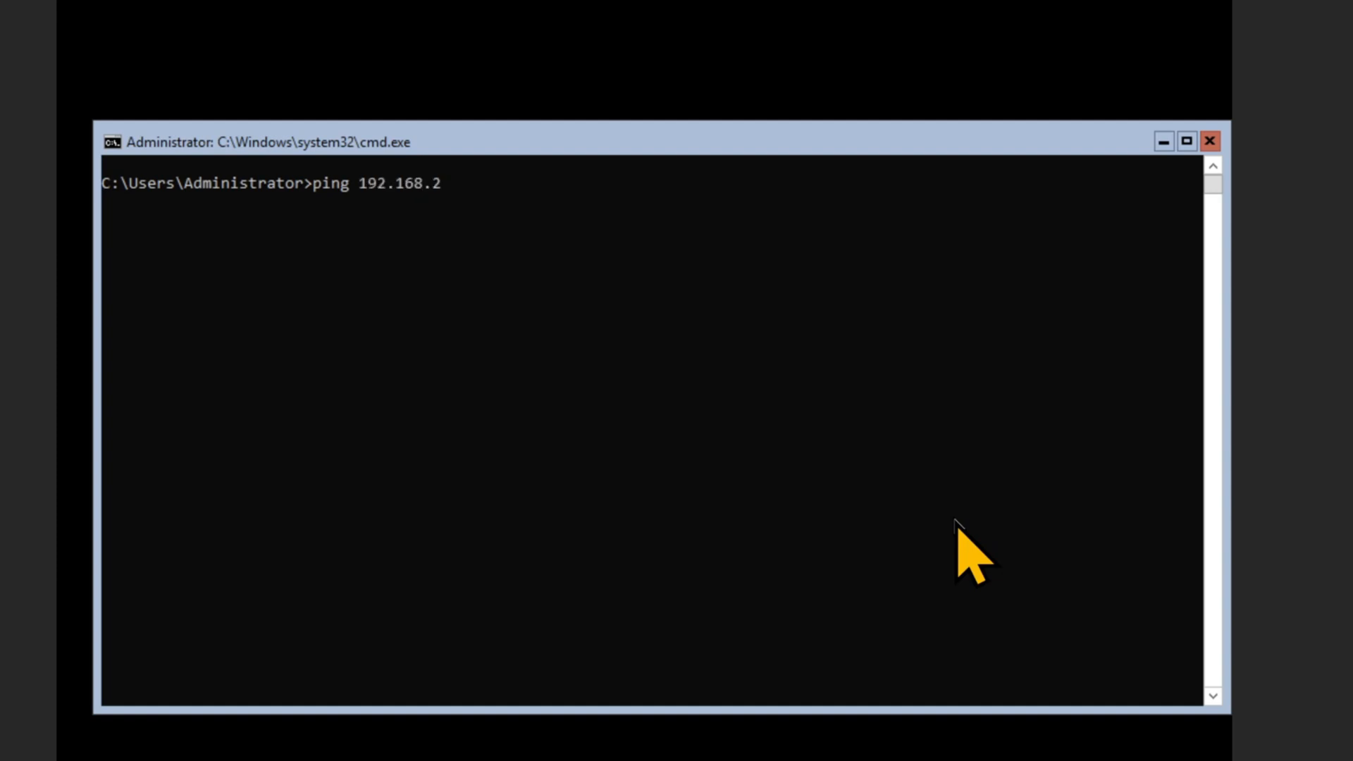
type("40.1")
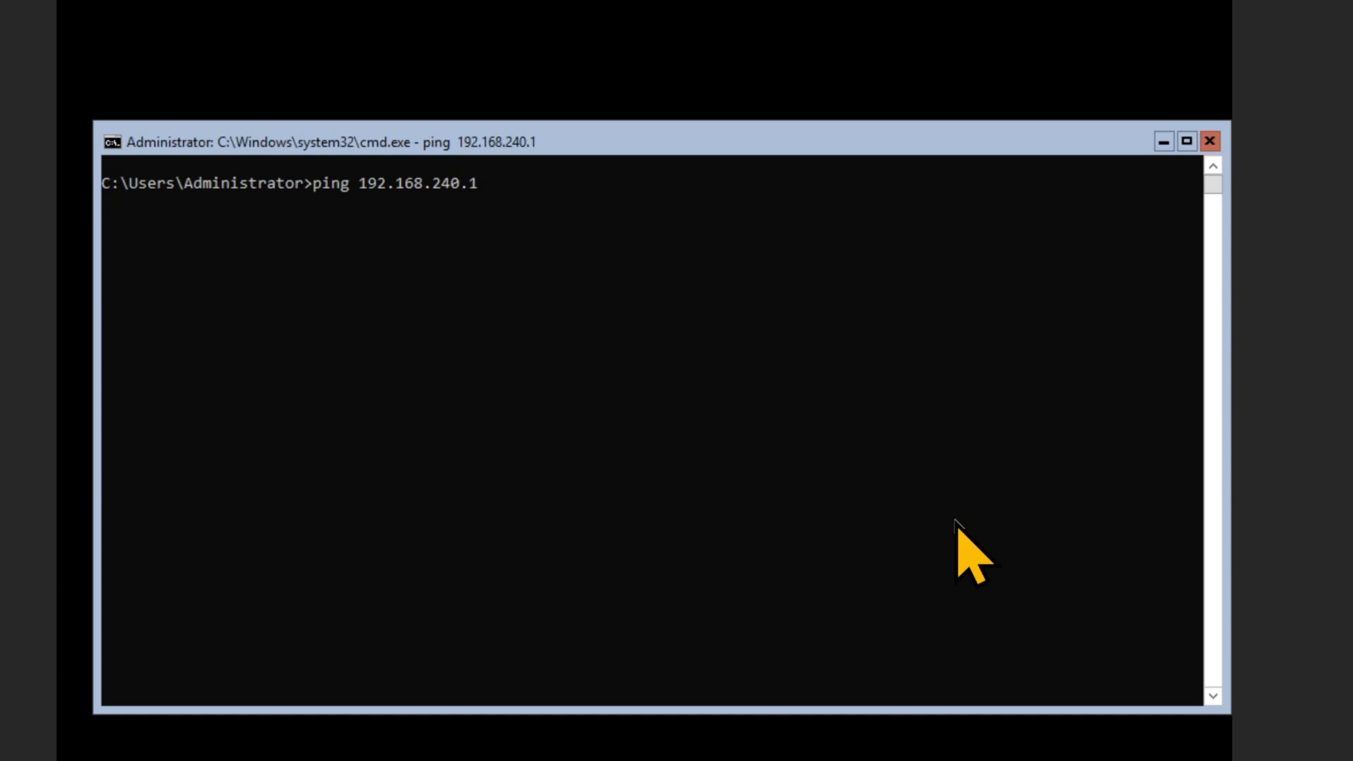
key("ctrl+c")
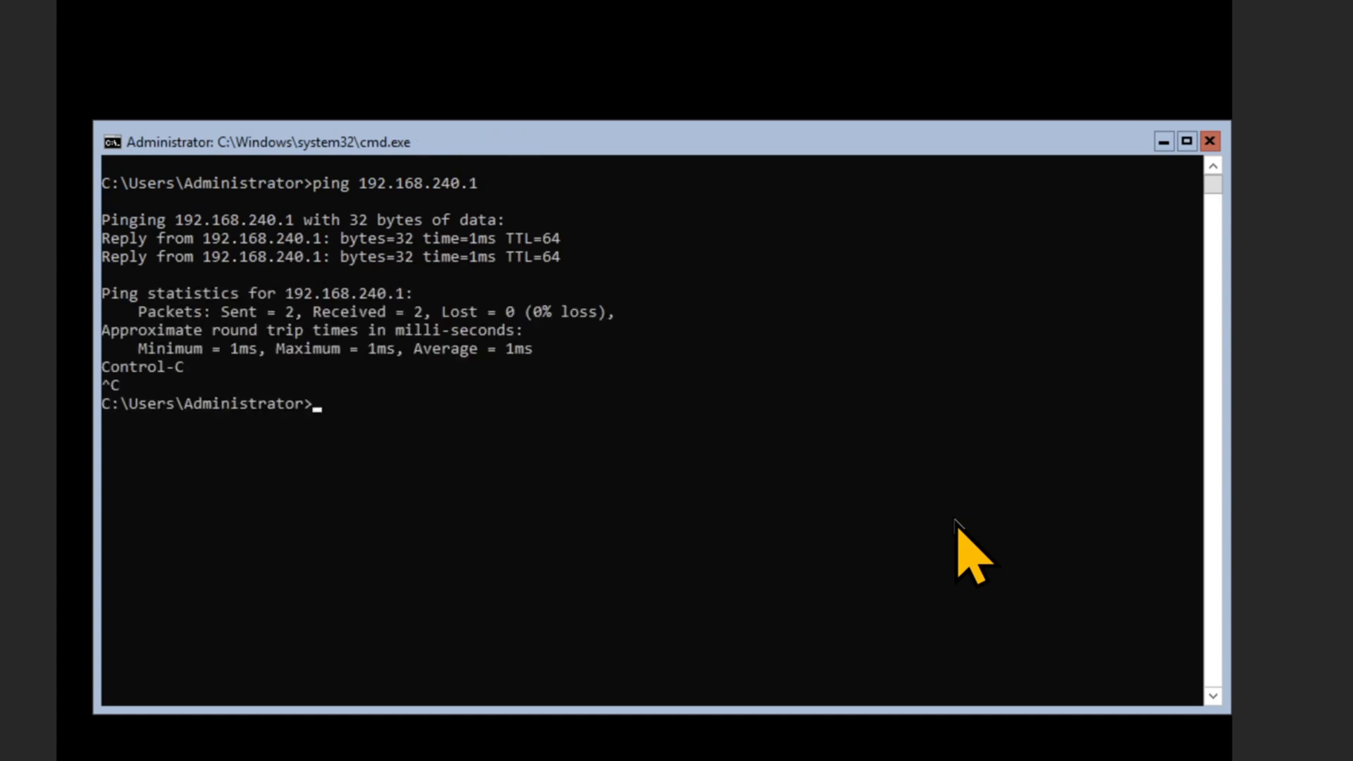
type("ping 192.168.240.1 -t")
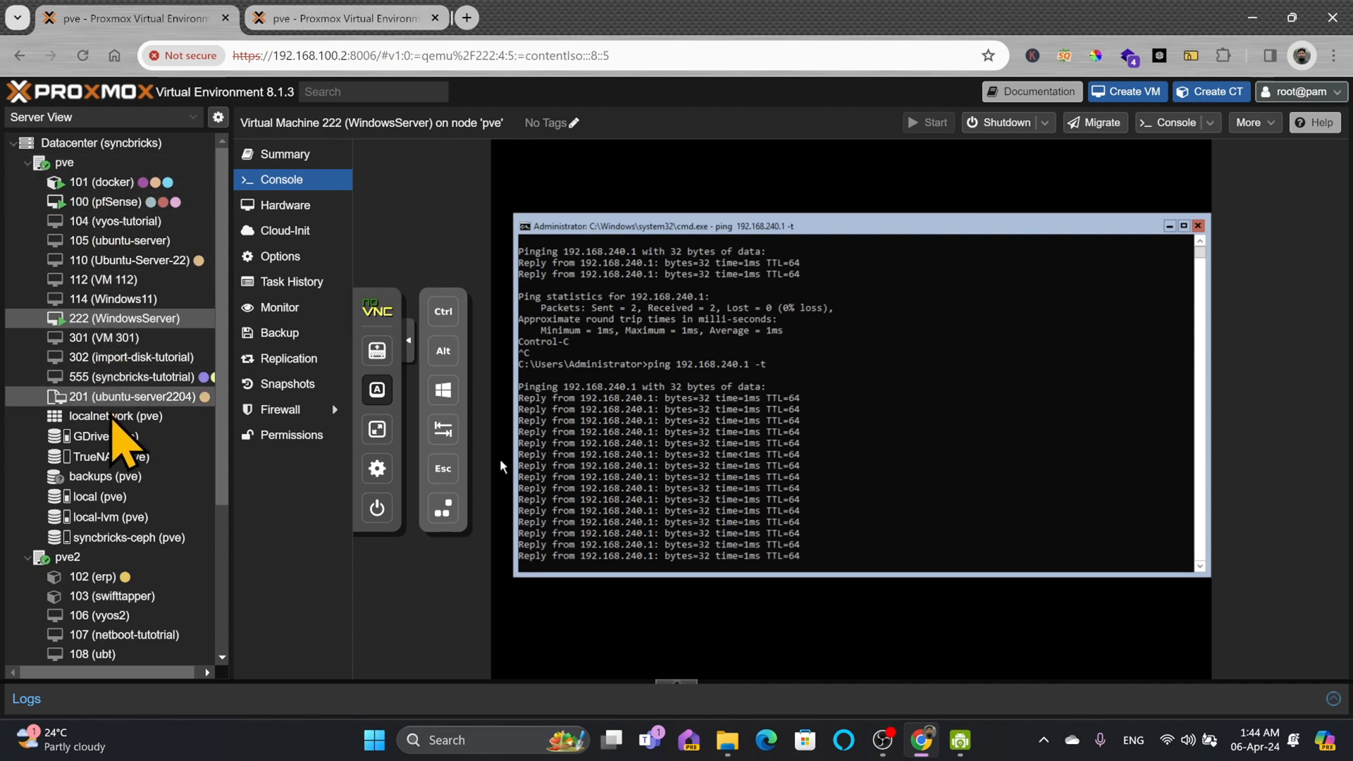
- Show the Datacenter Summary with cluster health, Ceph status, resources and the three nodes' usage
left_click(285, 205)
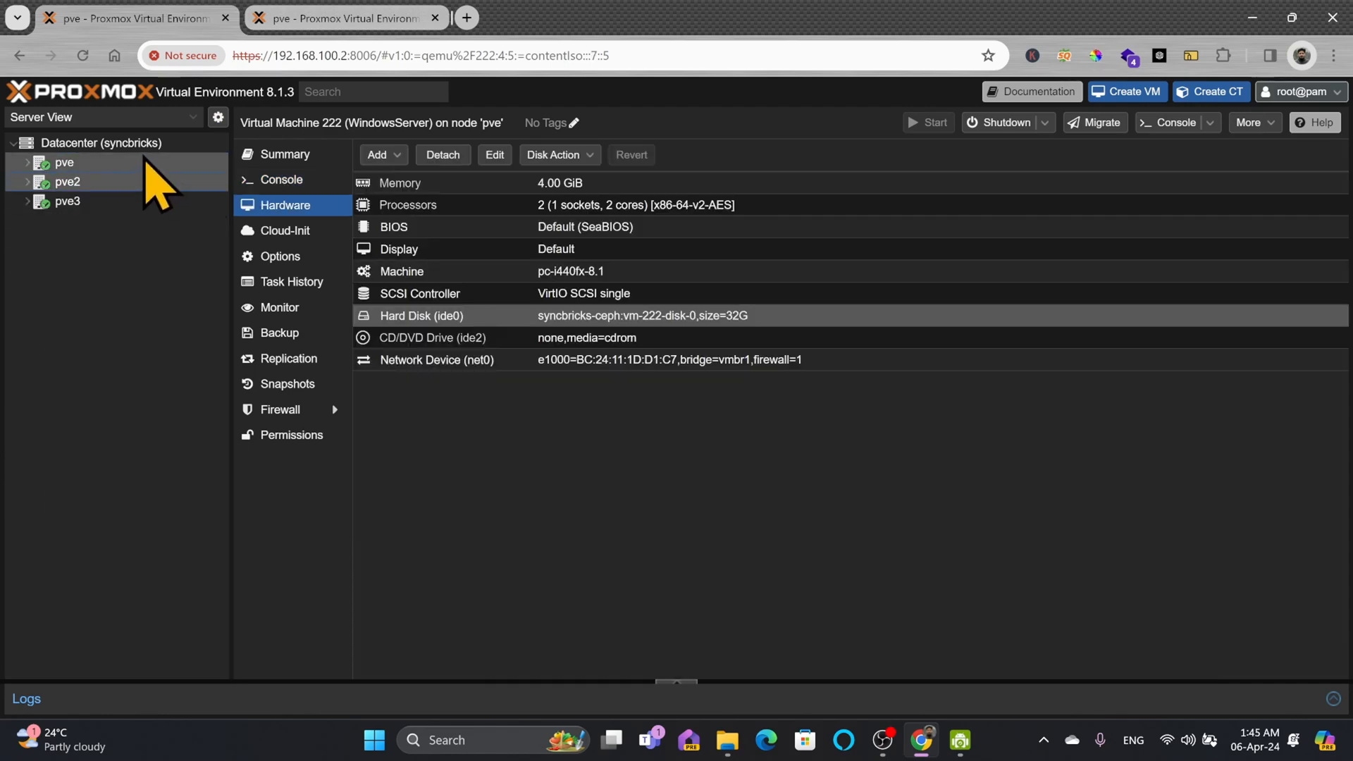
left_click(102, 142)
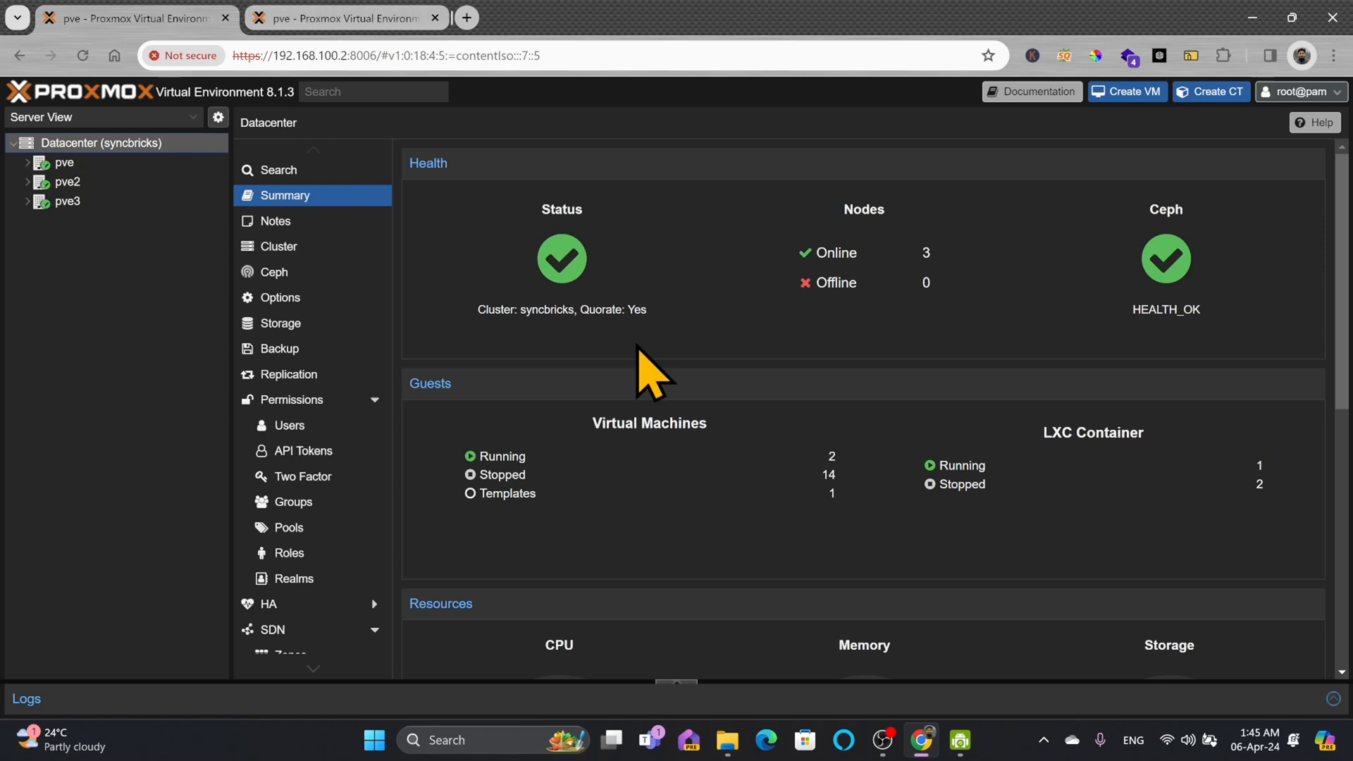
scroll("down", 3)
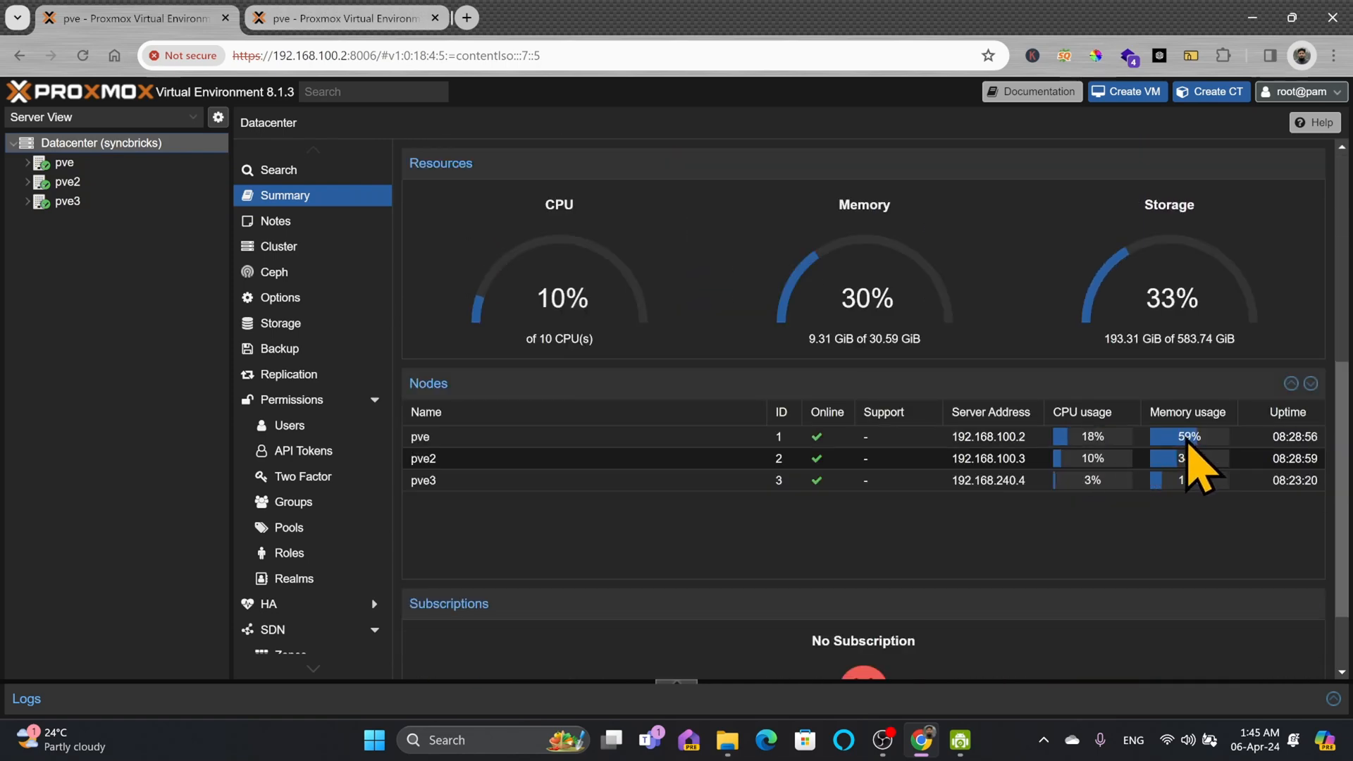
mouse_move(1085, 479)
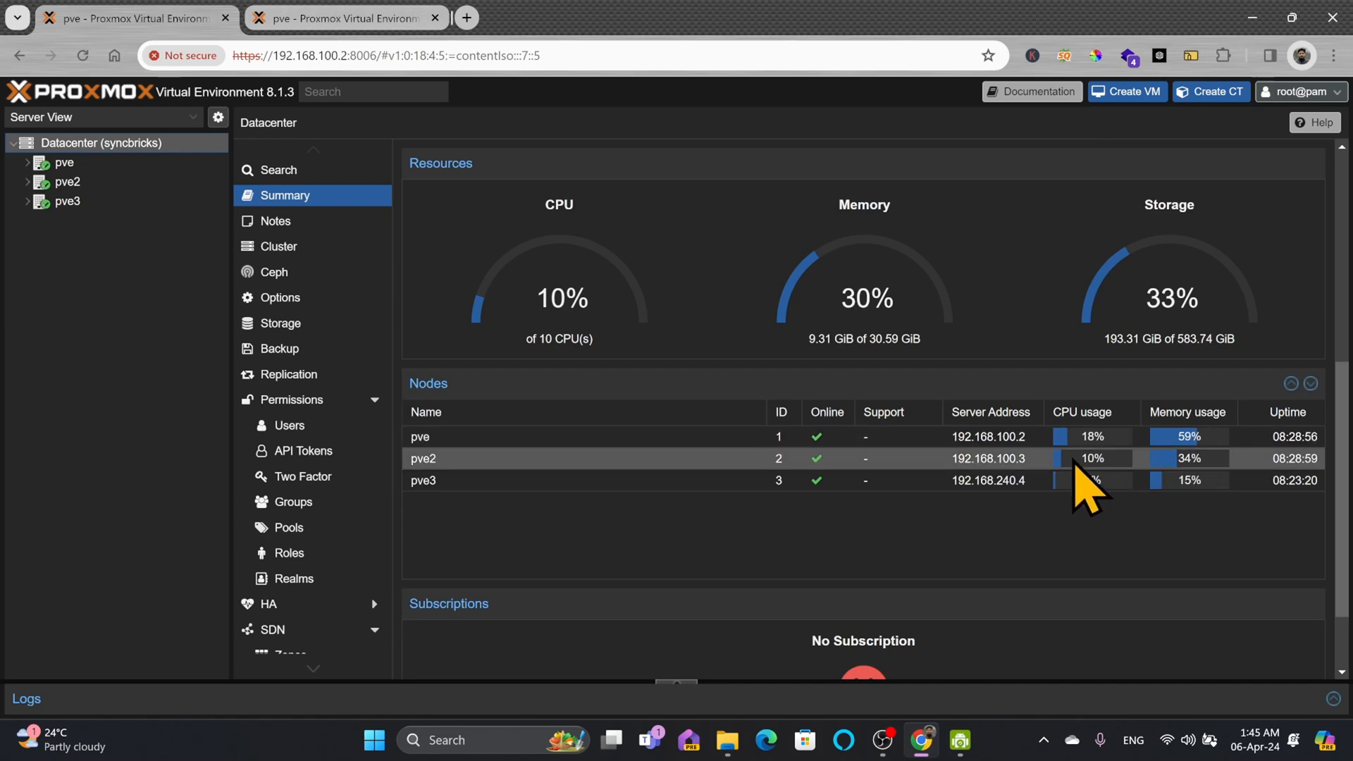
mouse_move(1027, 483)
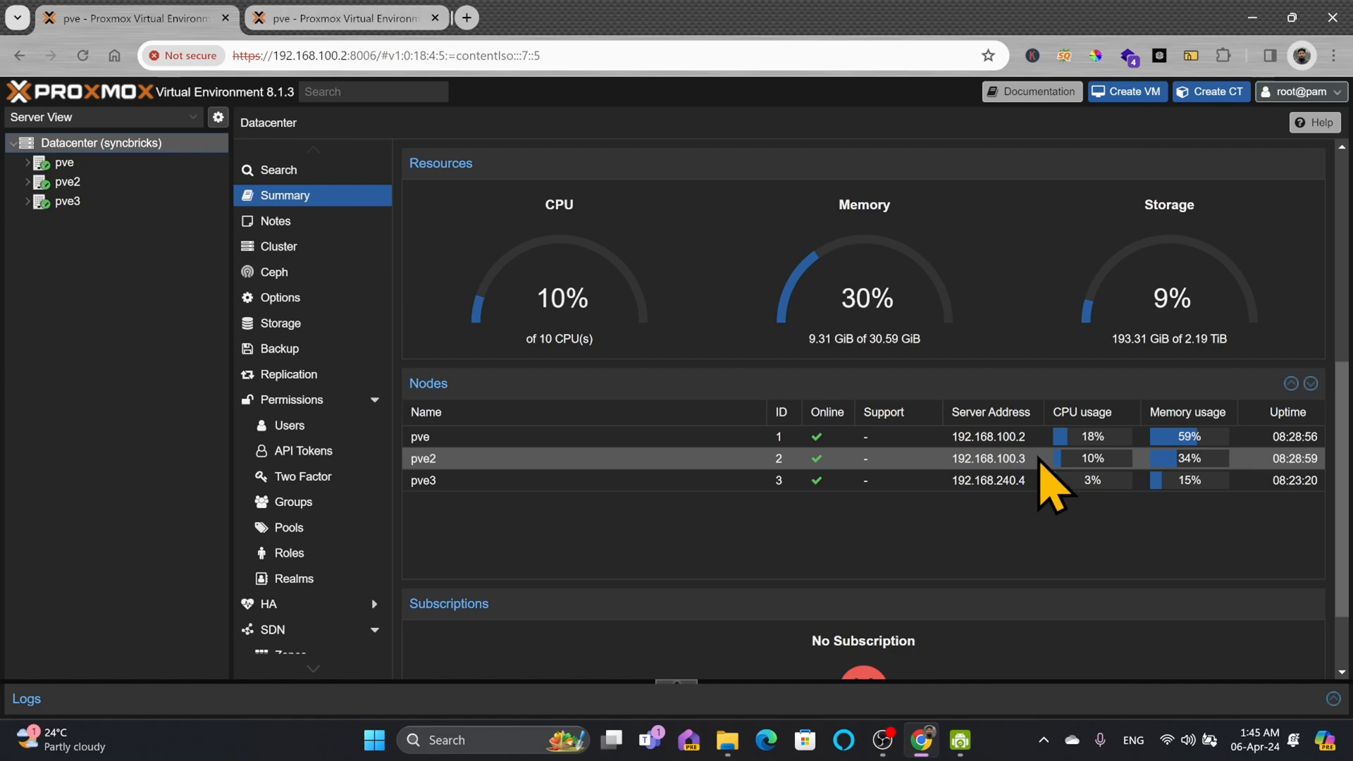
mouse_move(1186, 484)
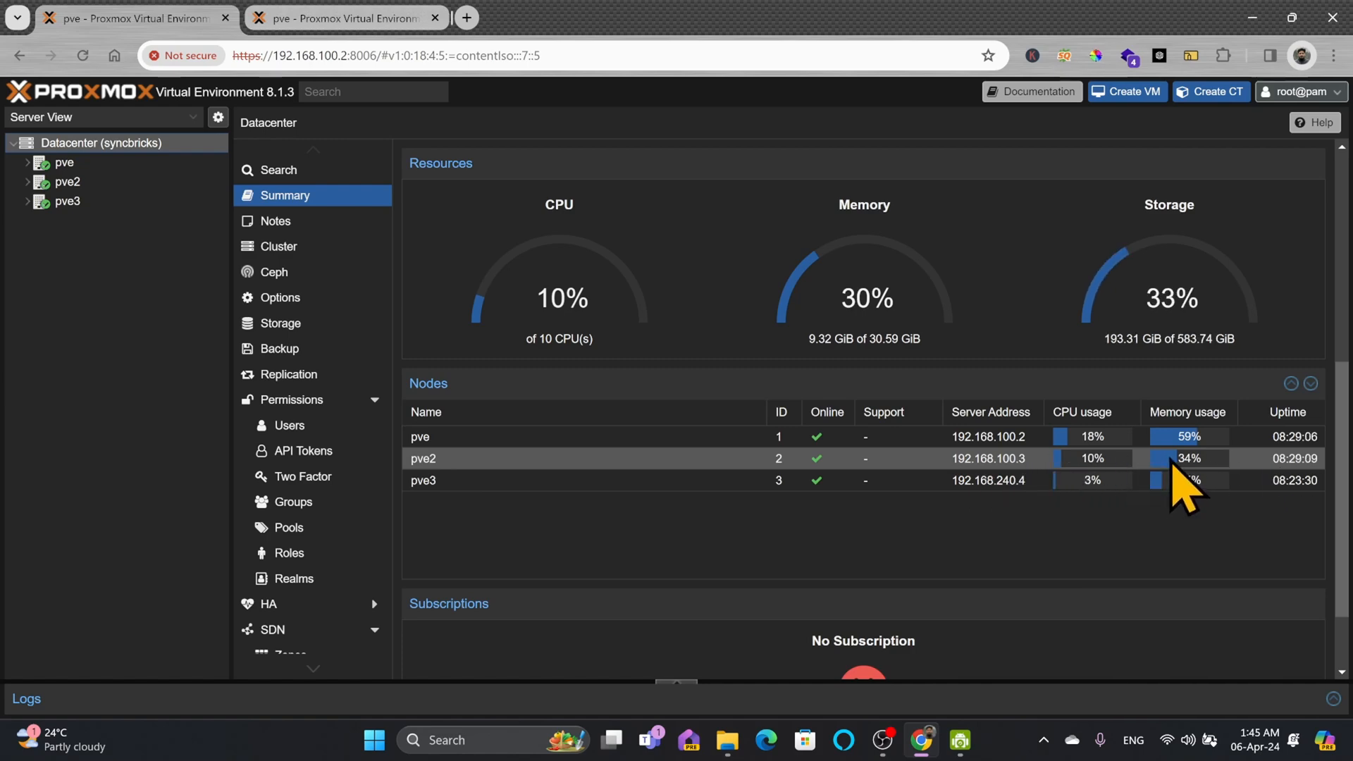
mouse_move(1083, 496)
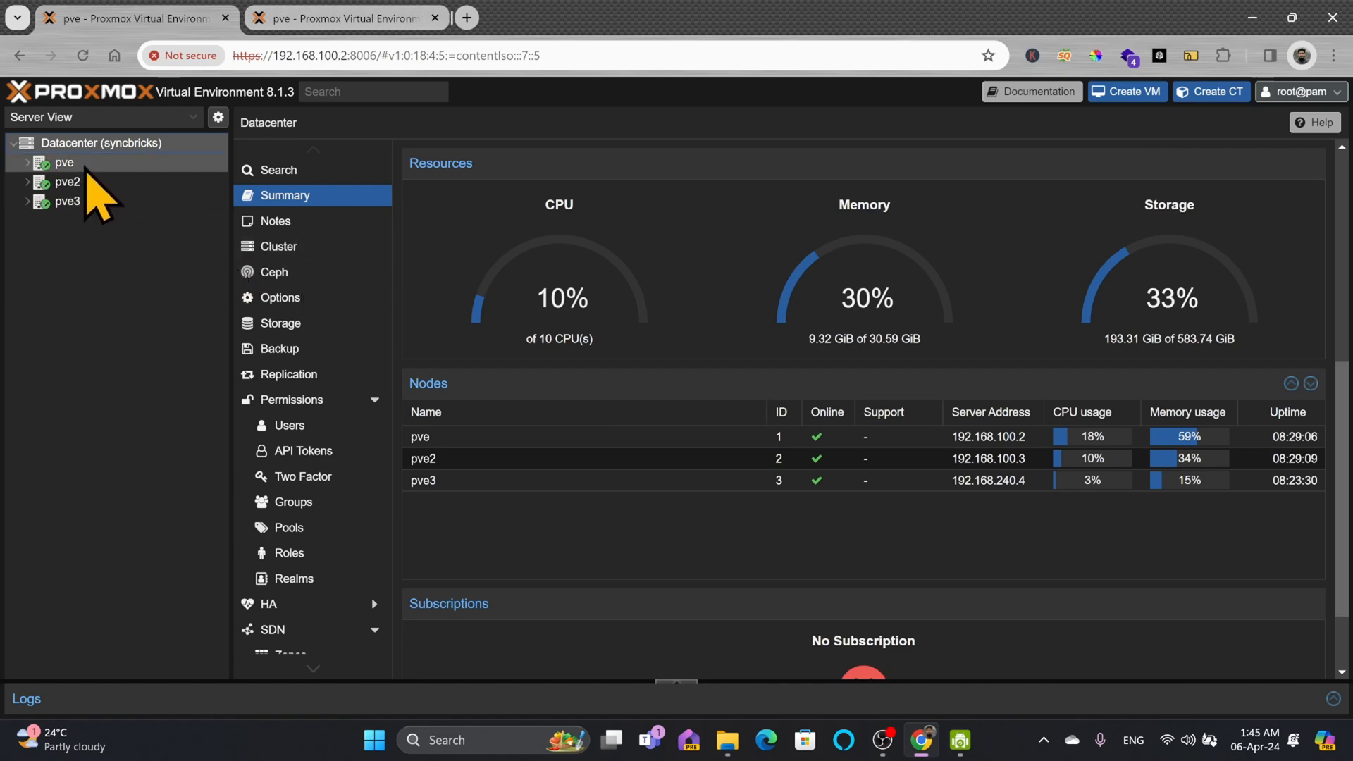
- Return to VM 222 (WindowsServer) on pve and view its console with the ping still replying
left_click(63, 162)
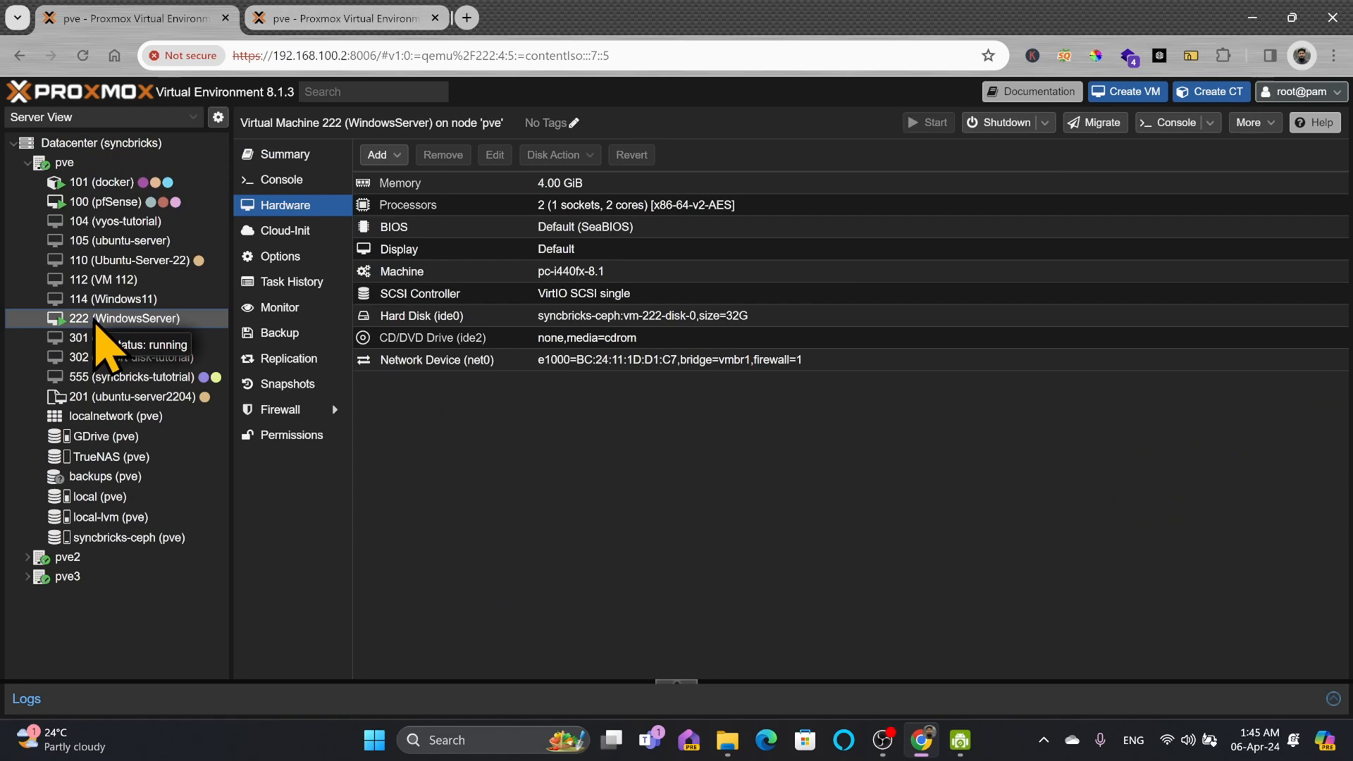
mouse_move(282, 230)
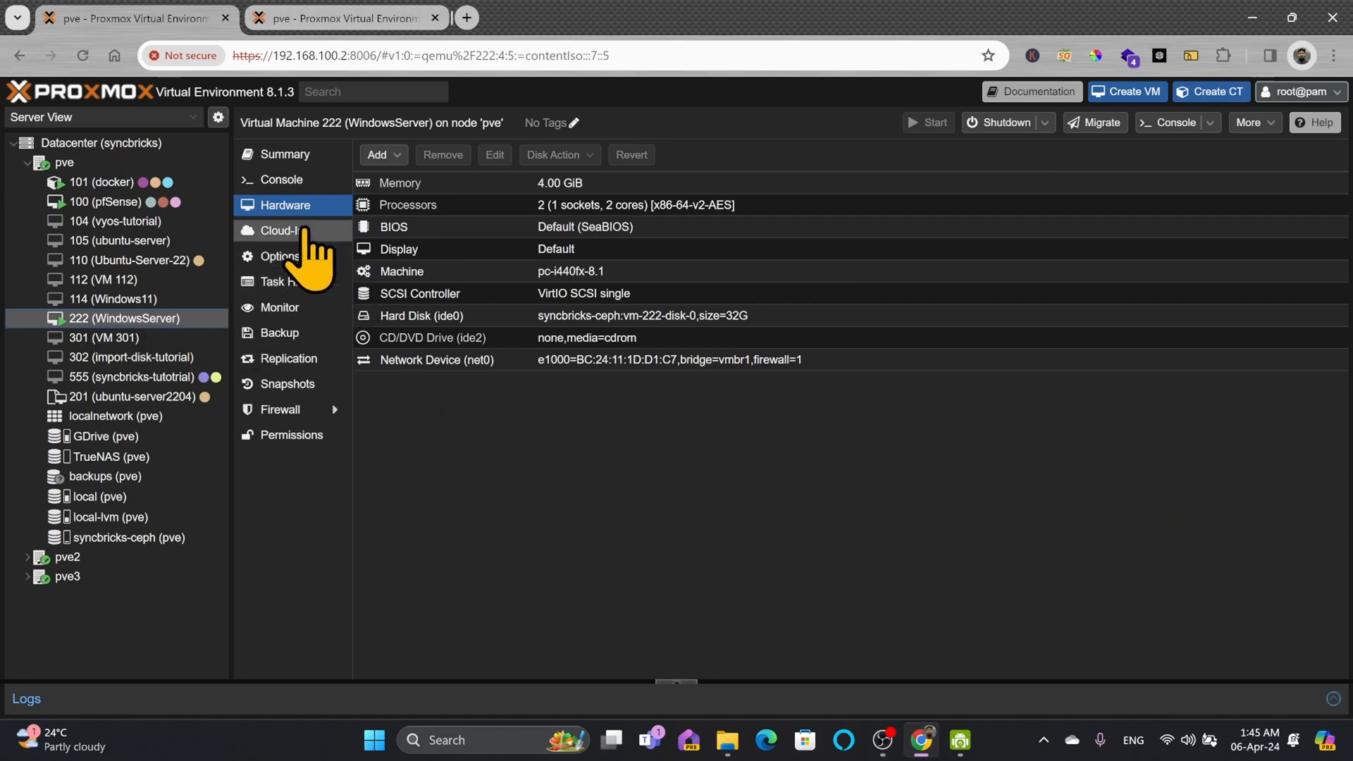
left_click(281, 179)
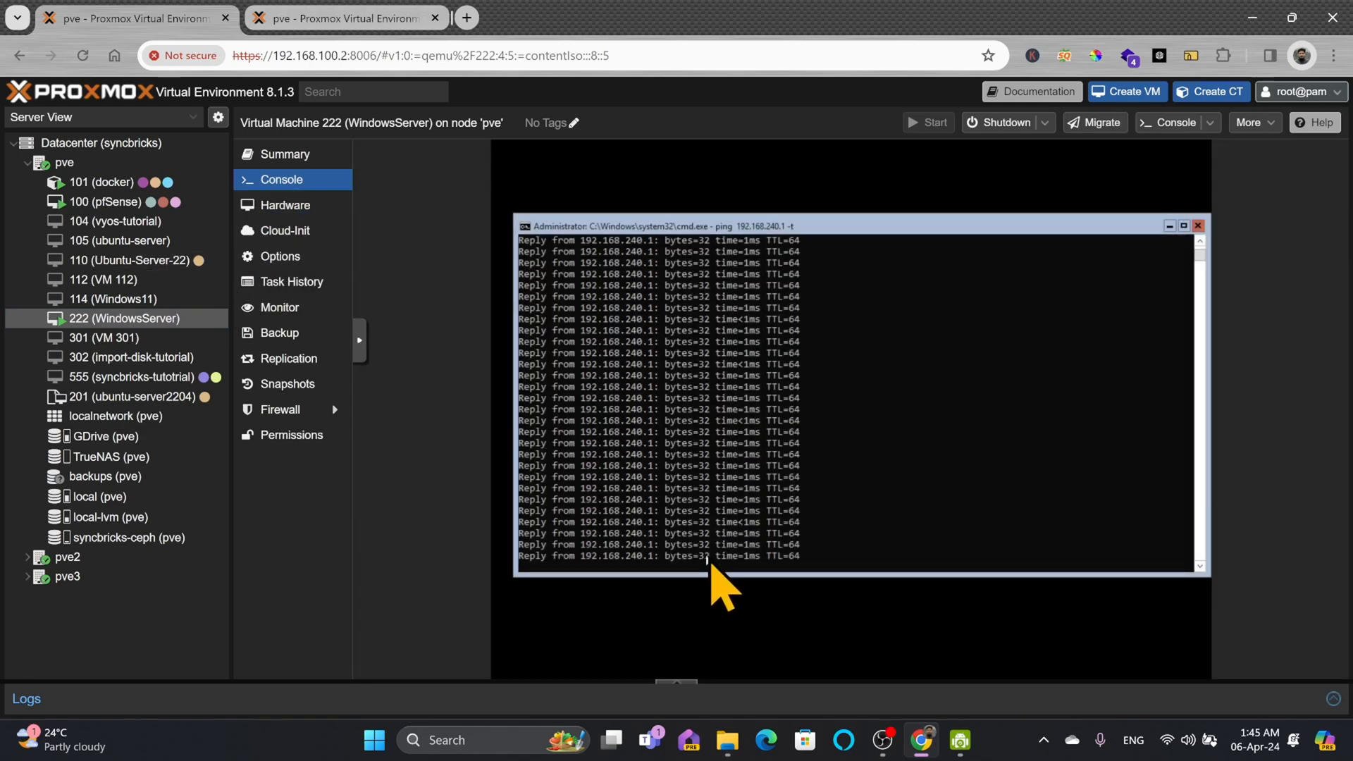
- Start an online migration of VM 222 from pve to target node pve2
right_click(122, 317)
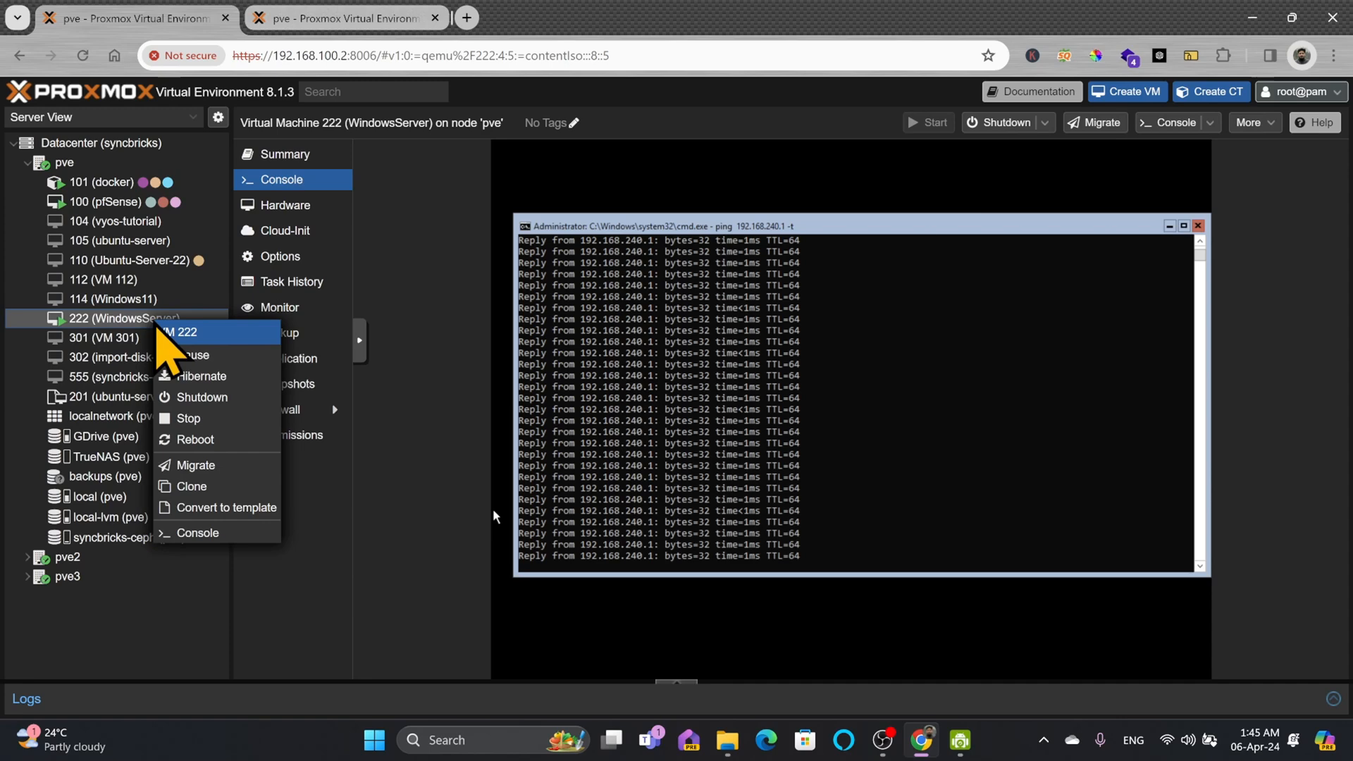
mouse_move(212, 484)
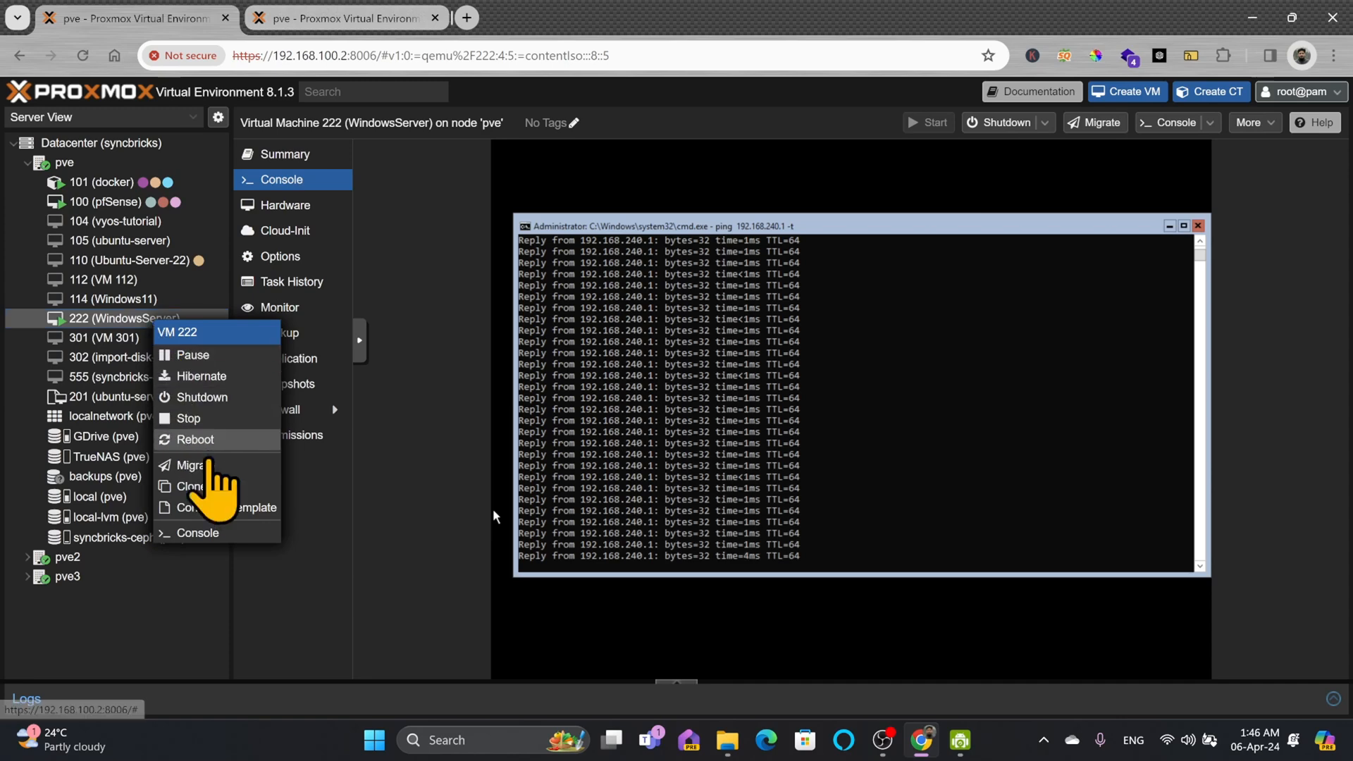
left_click(188, 465)
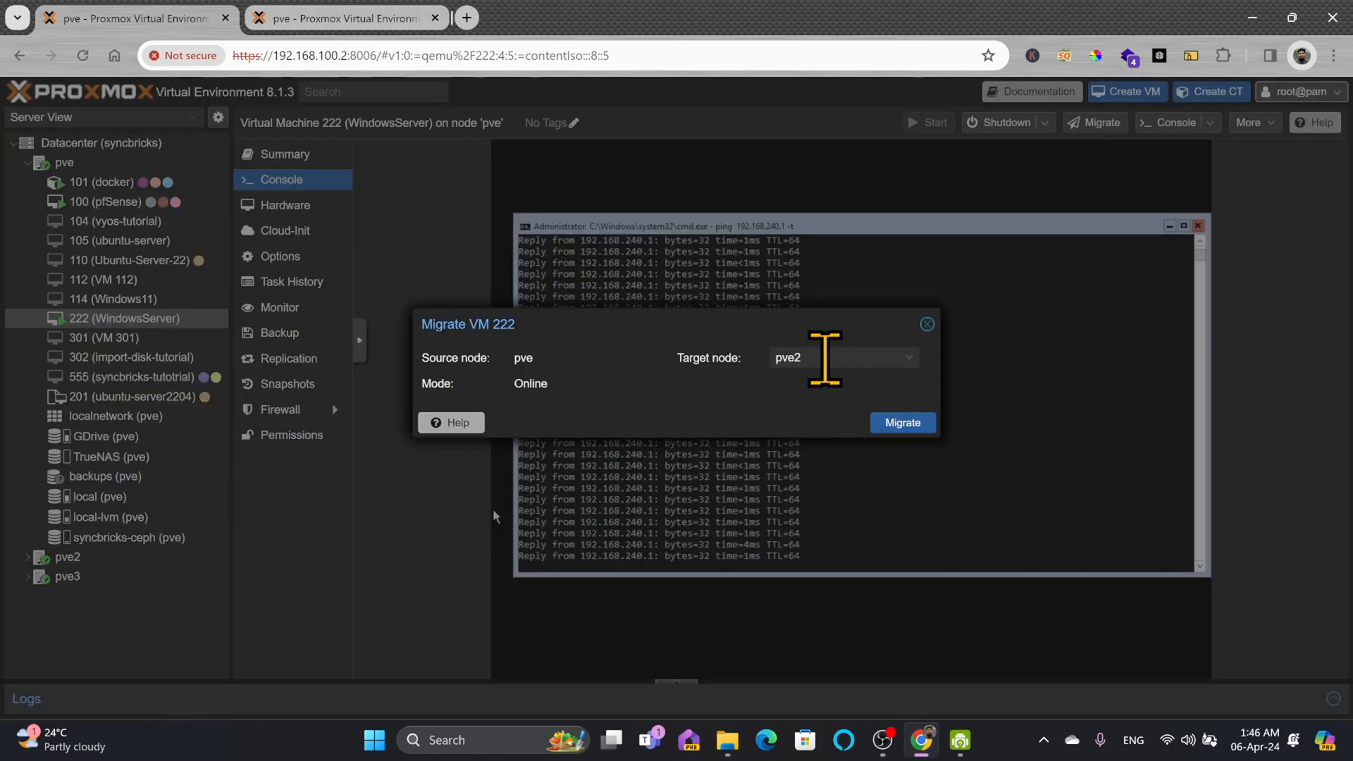
mouse_move(500, 389)
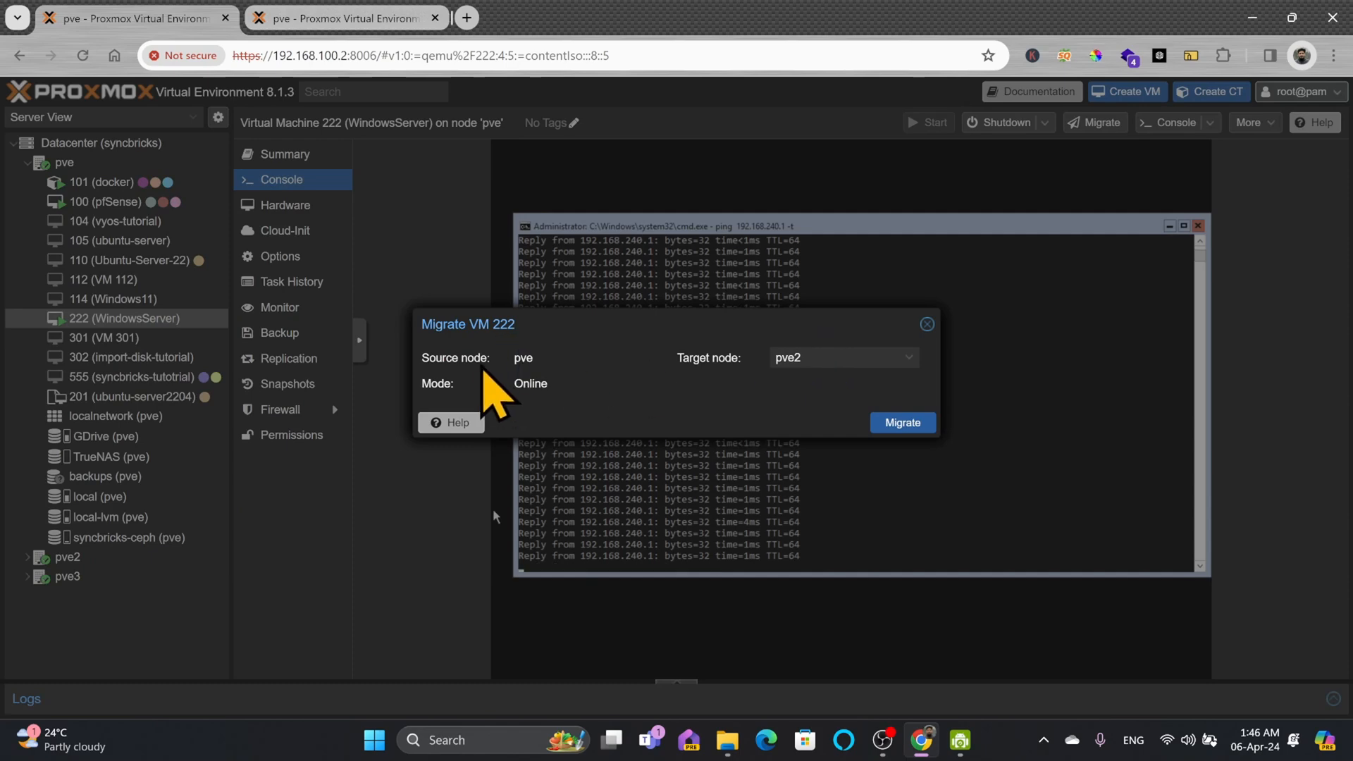
left_click(902, 422)
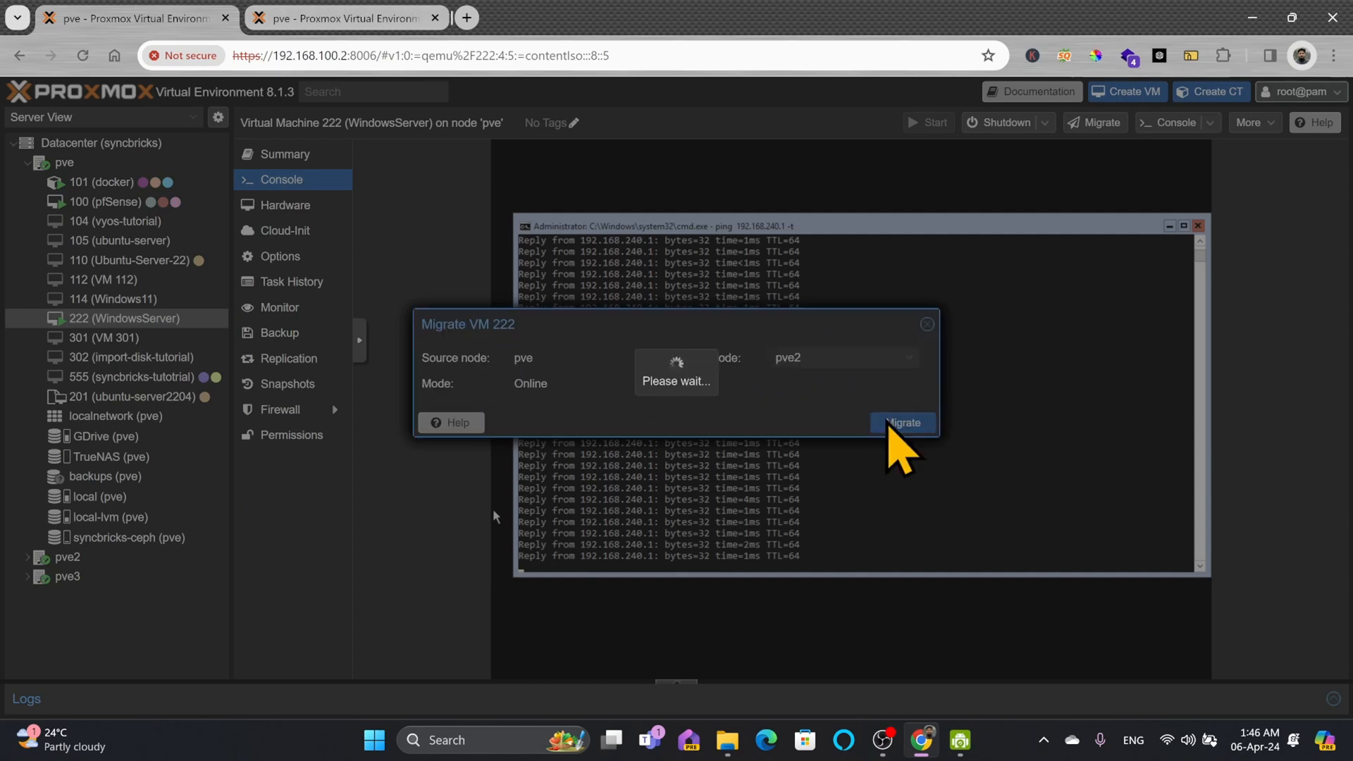
- Watch the Task viewer until VM 222's migration to pve2 reports TASK OK
left_click(902, 423)
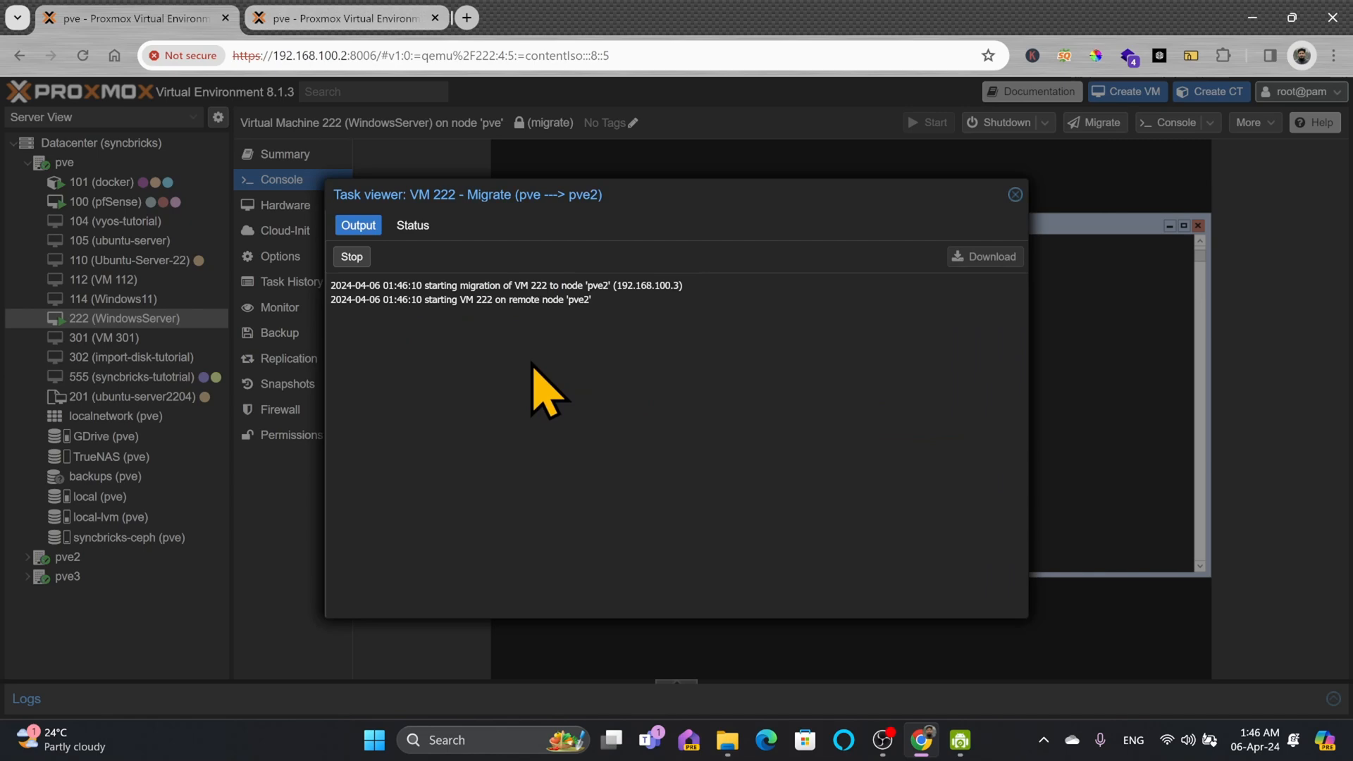
mouse_move(524, 366)
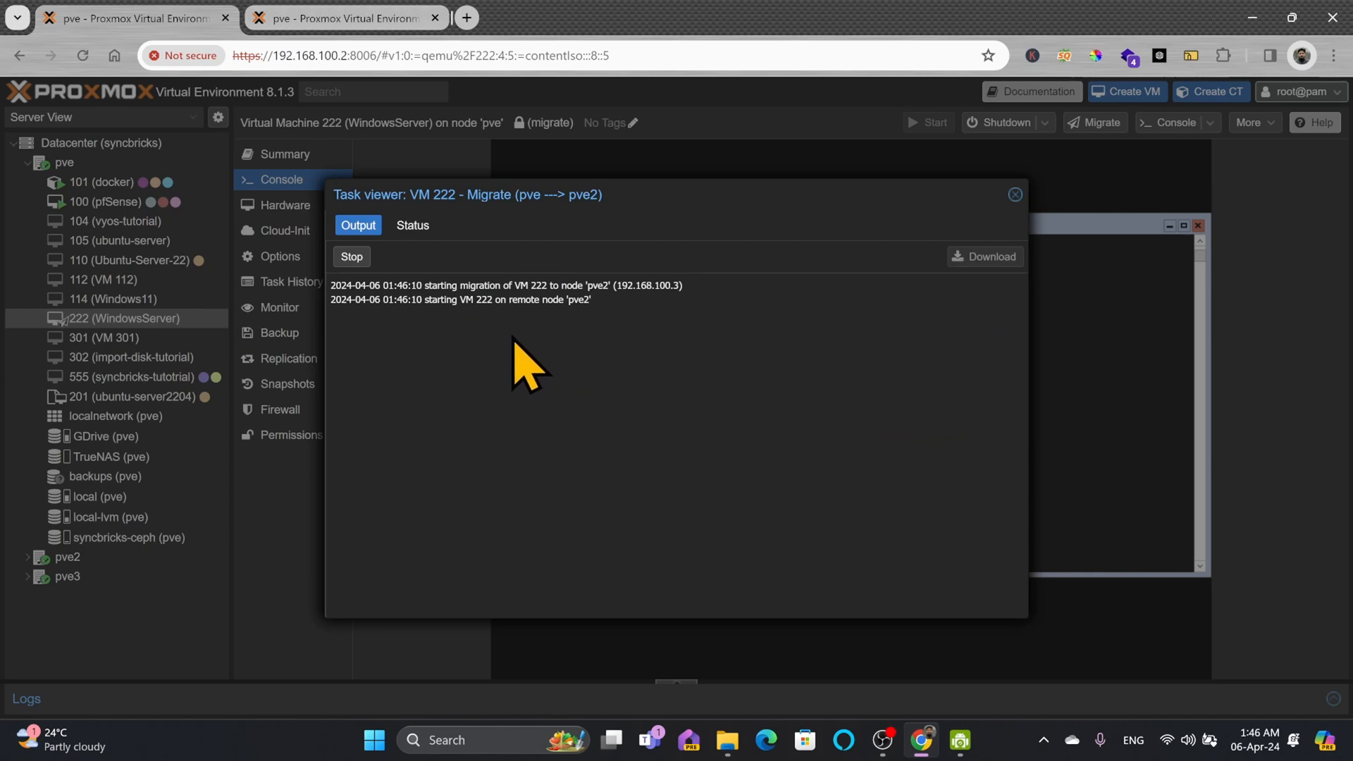
mouse_move(609, 277)
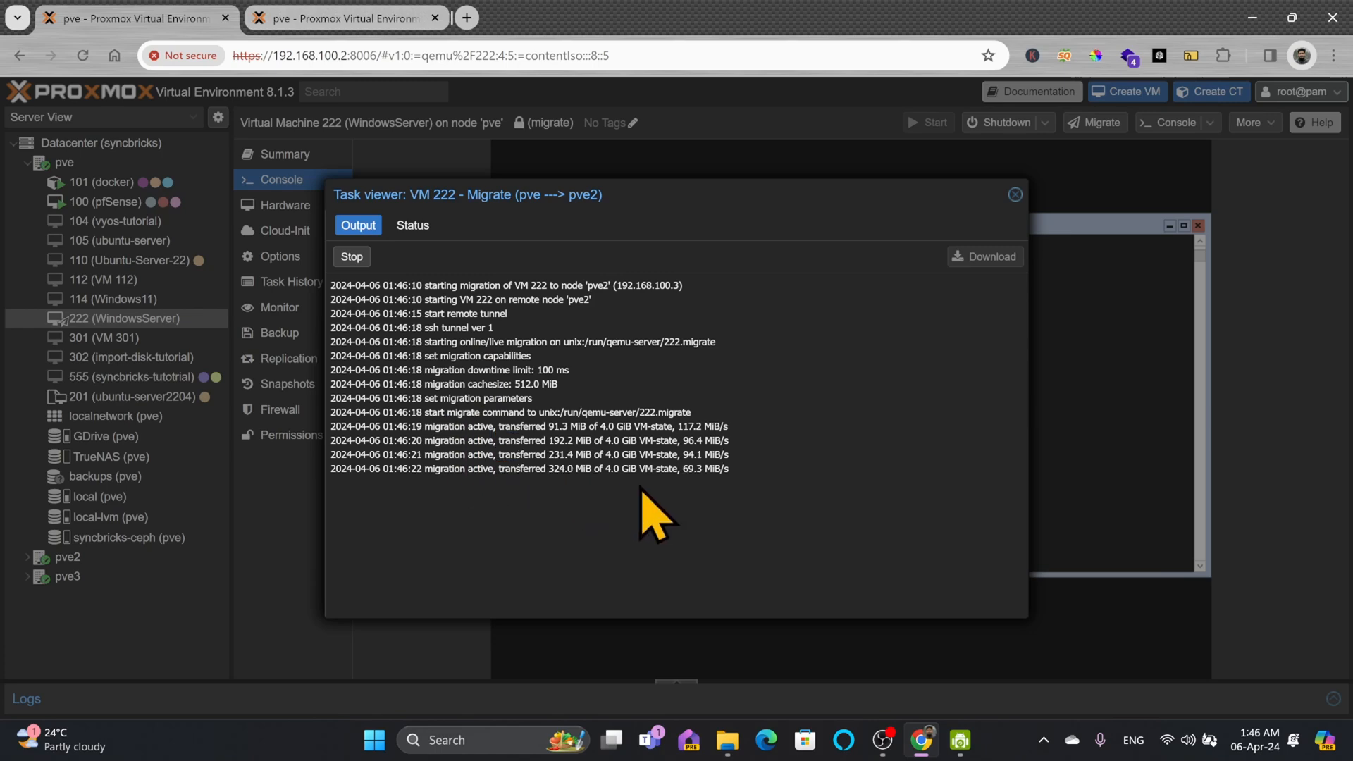
mouse_move(766, 513)
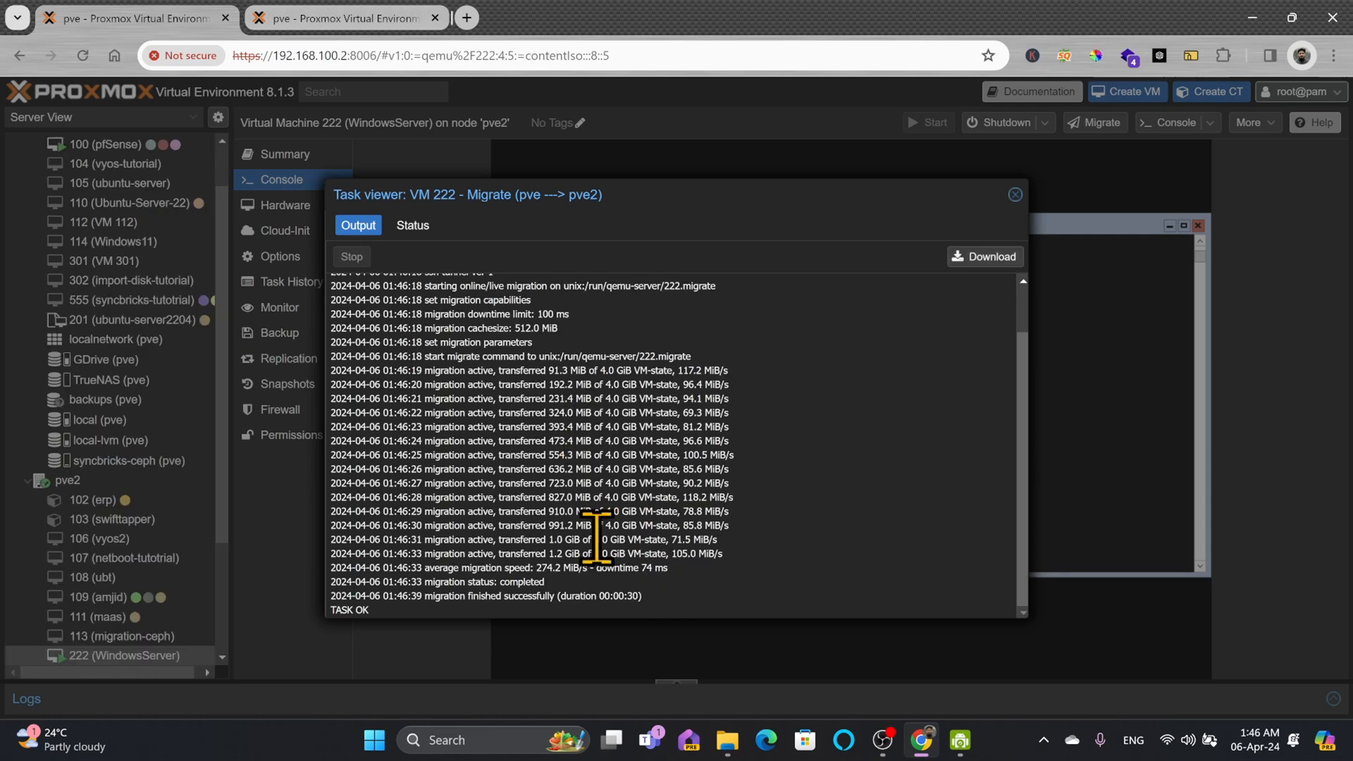
mouse_move(664, 423)
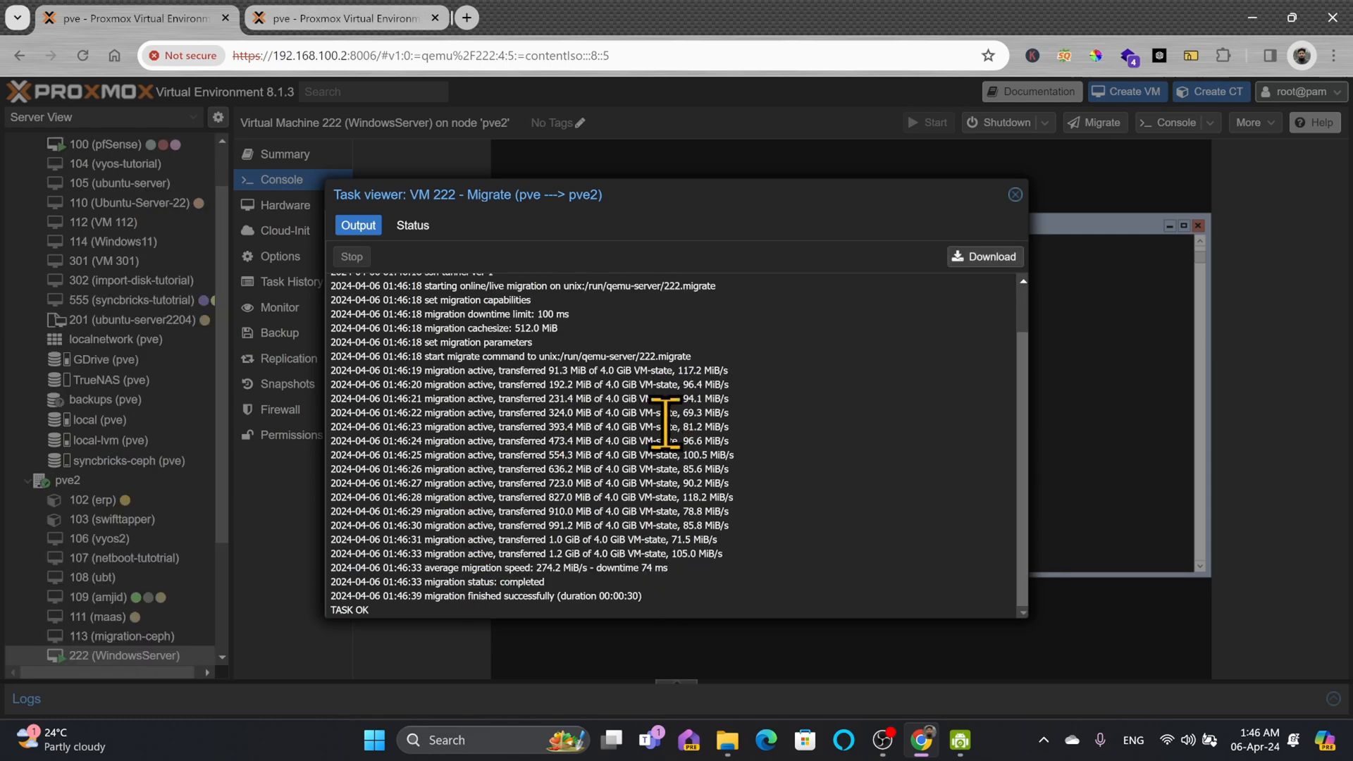
mouse_move(1003, 197)
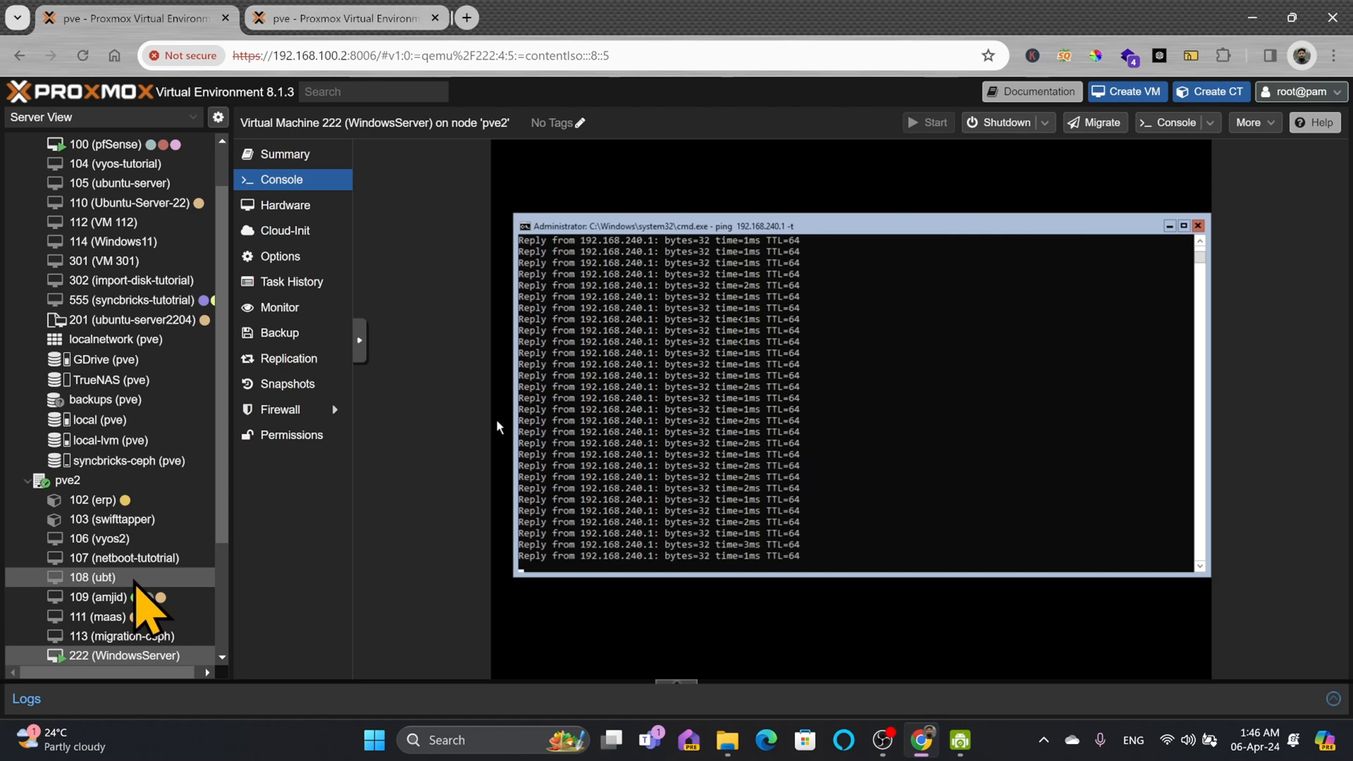
mouse_move(293, 285)
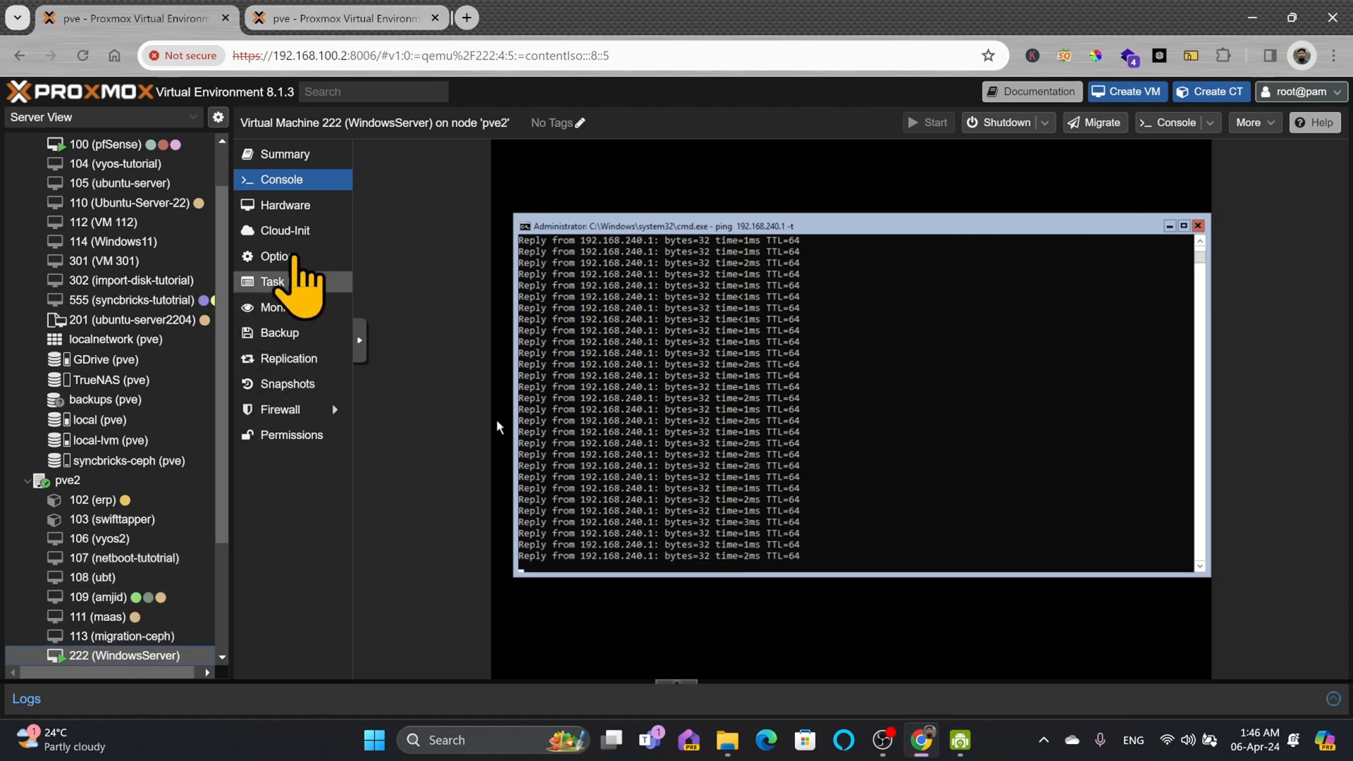
mouse_move(1122, 446)
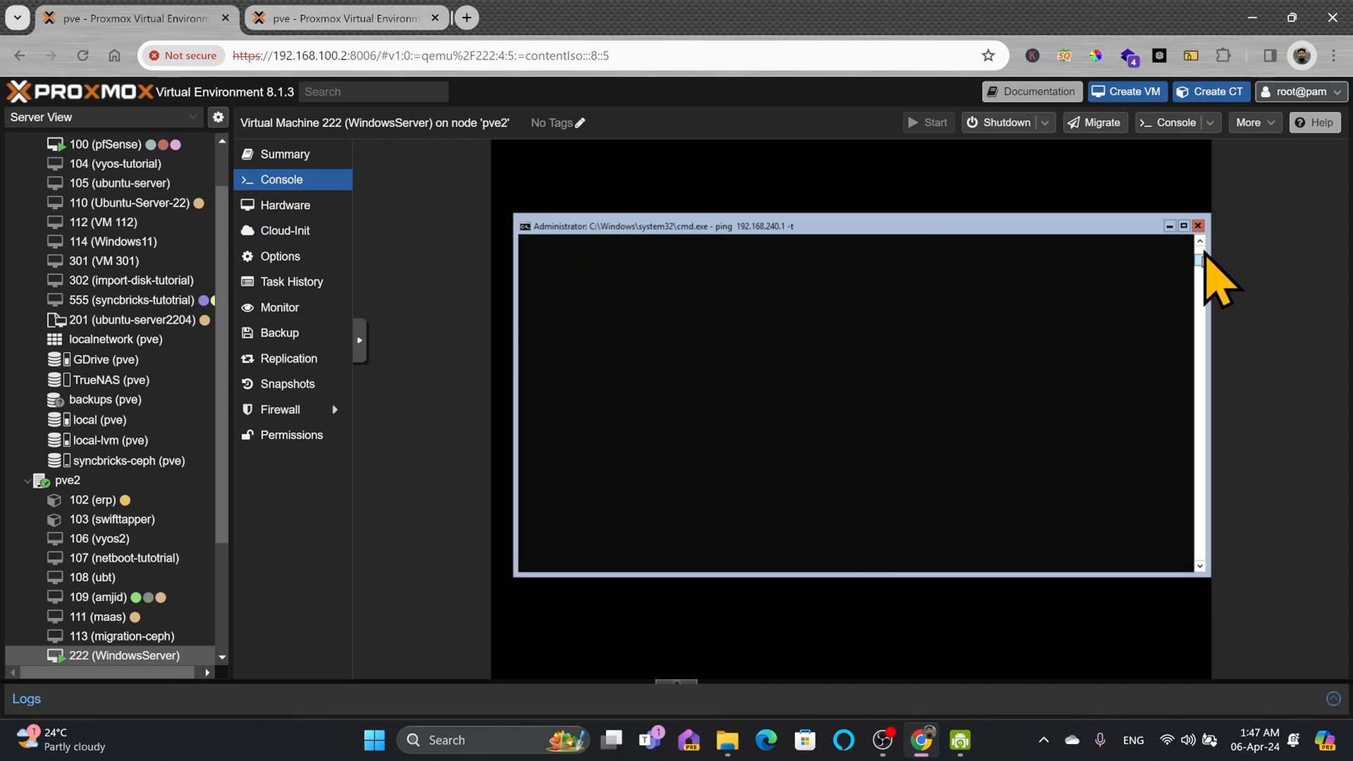
mouse_move(1216, 293)
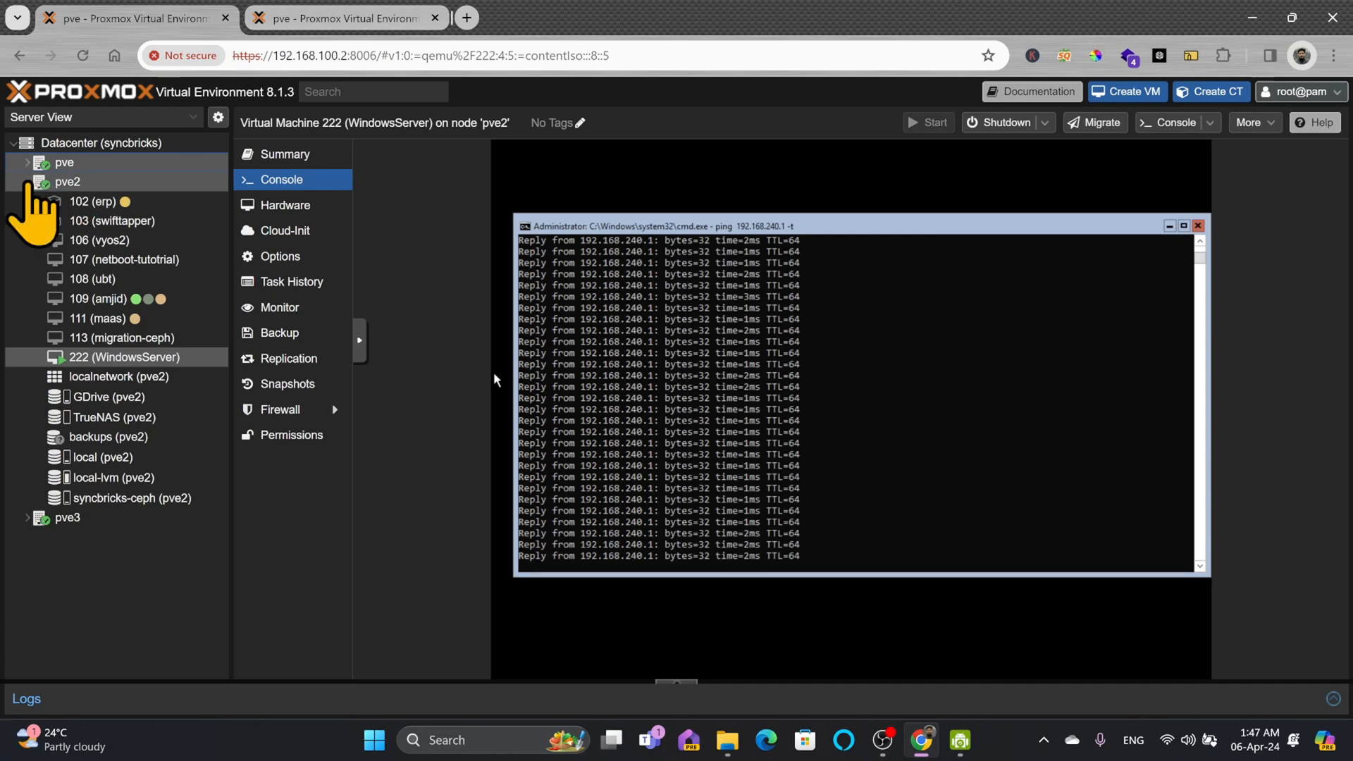
- Review the Datacenter Summary's Nodes table for all three nodes after the migration
left_click(28, 182)
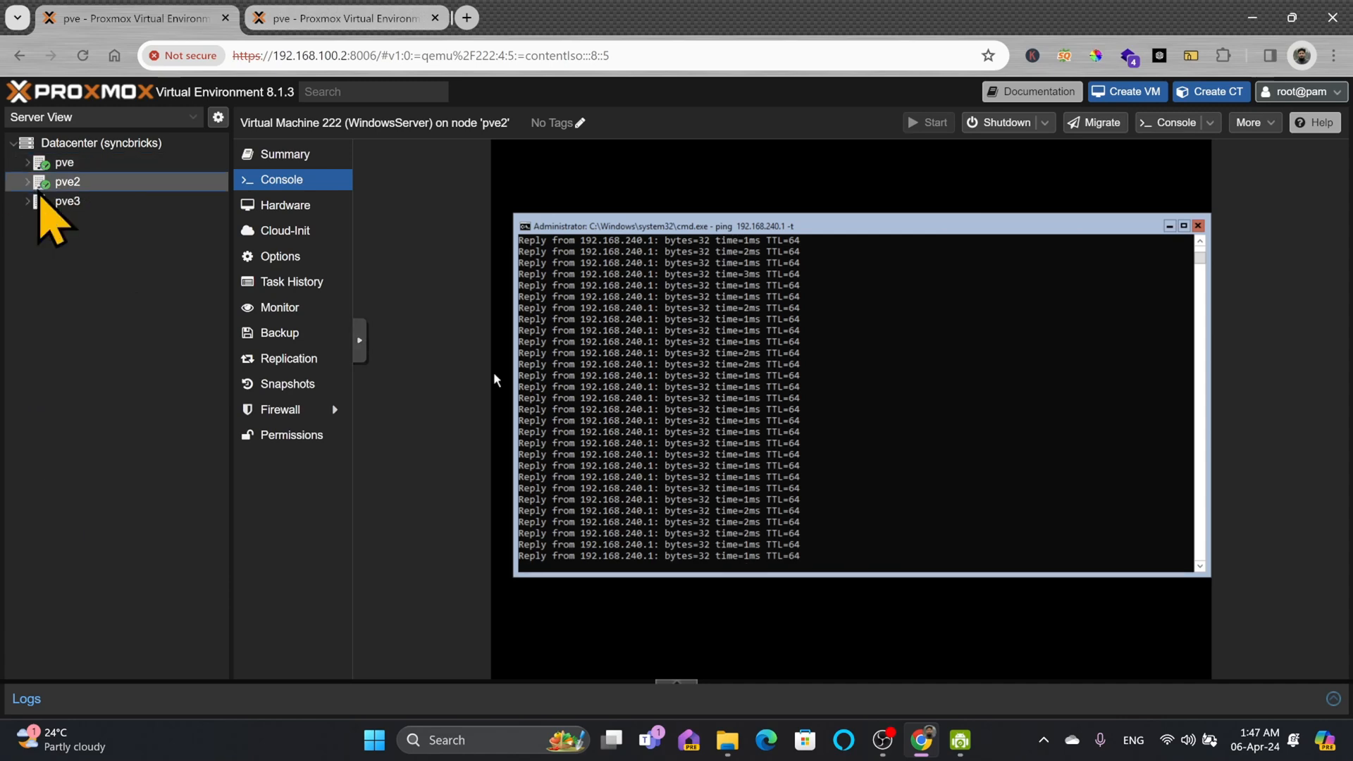
left_click(27, 182)
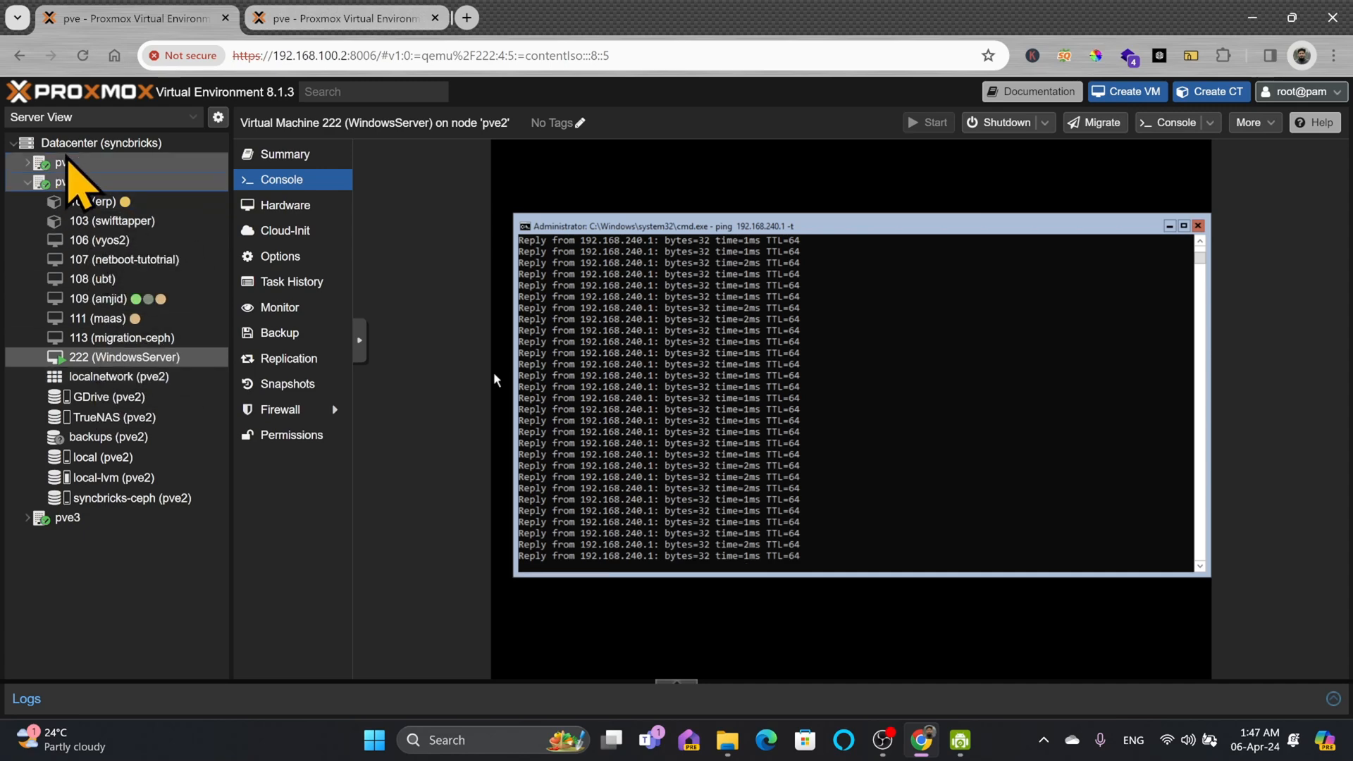
left_click(100, 142)
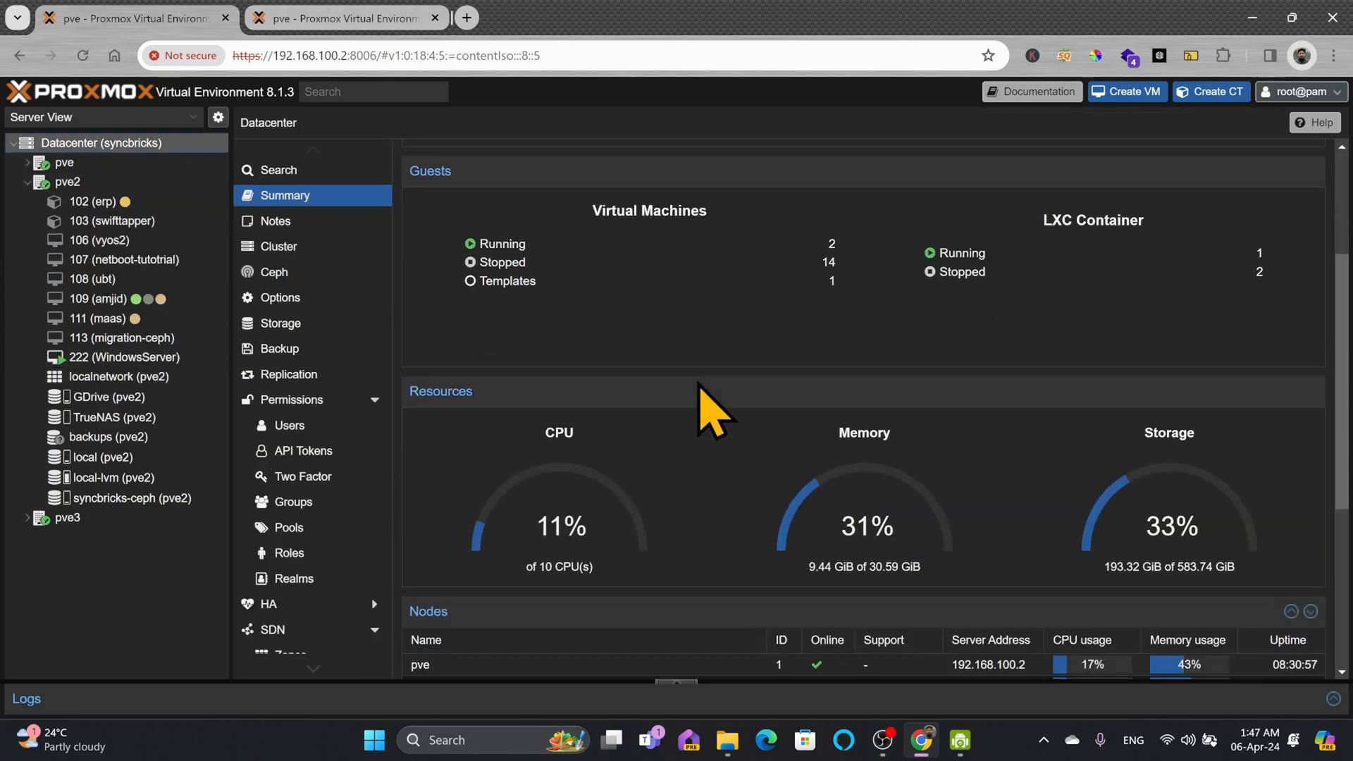
scroll("down", 3)
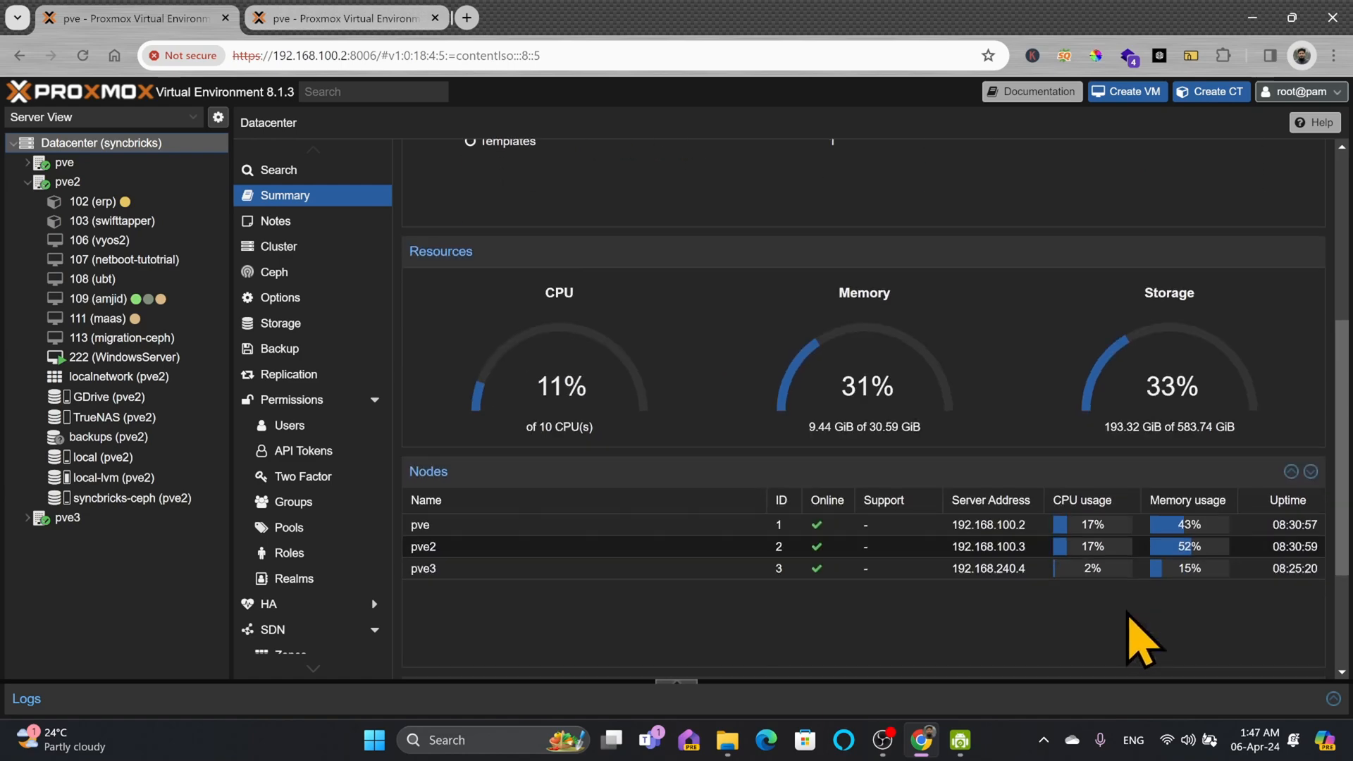
mouse_move(1105, 561)
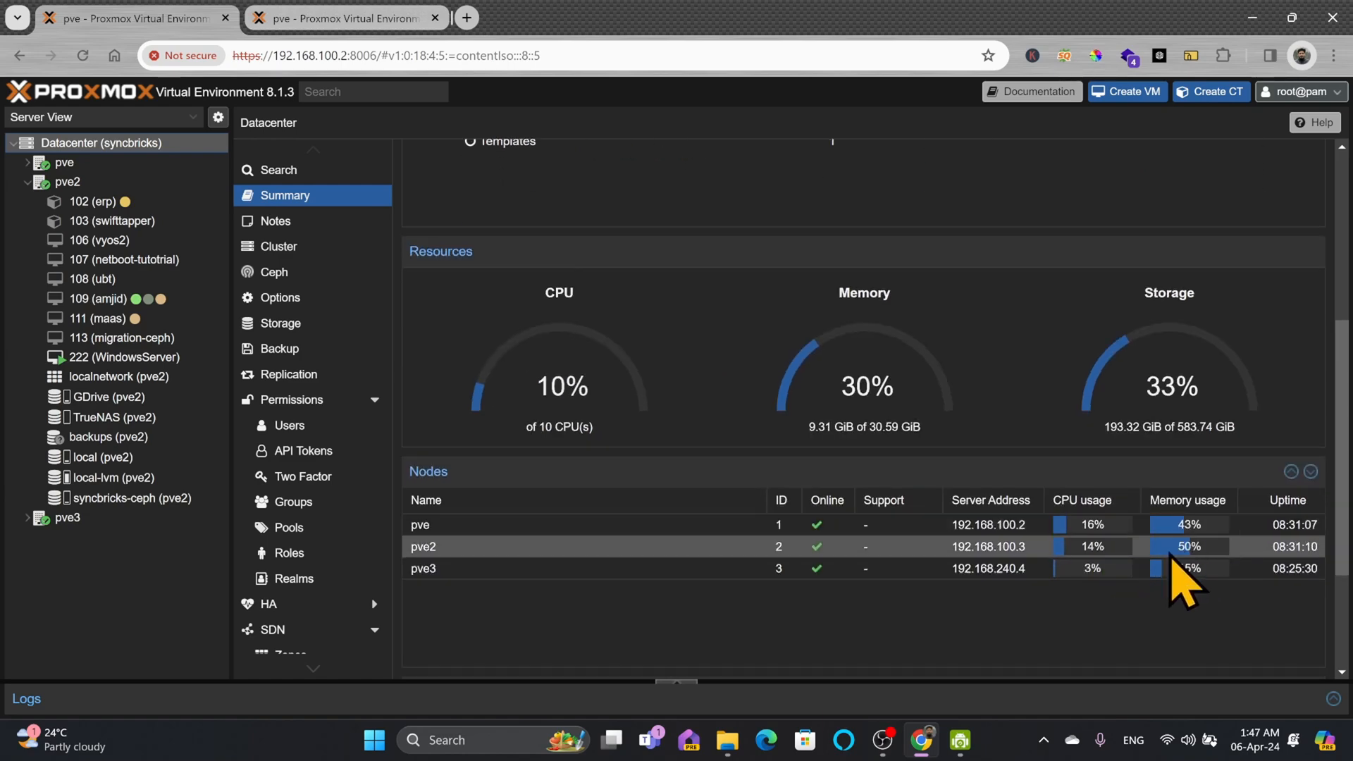
mouse_move(77, 513)
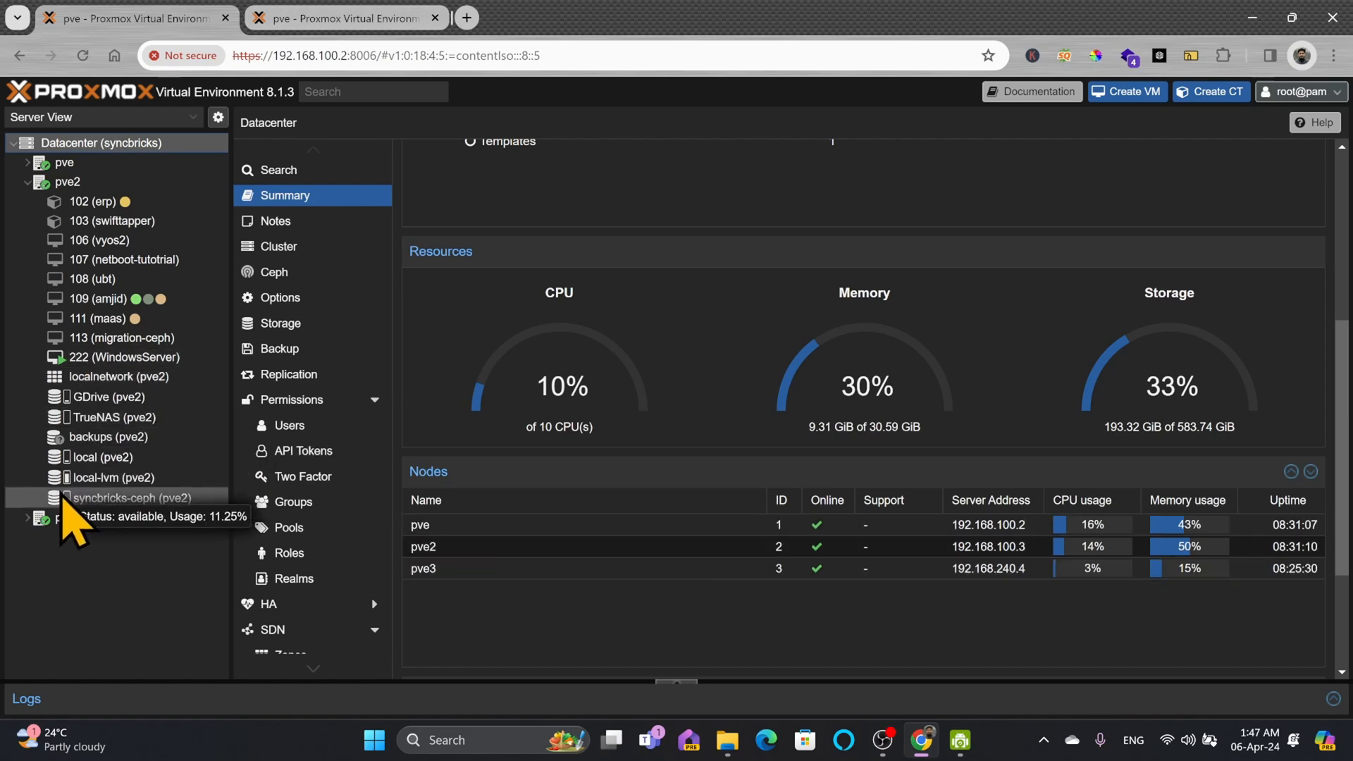
- Expand pve3's resources and return to VM 222's console on pve2, ping still replying
left_click(68, 517)
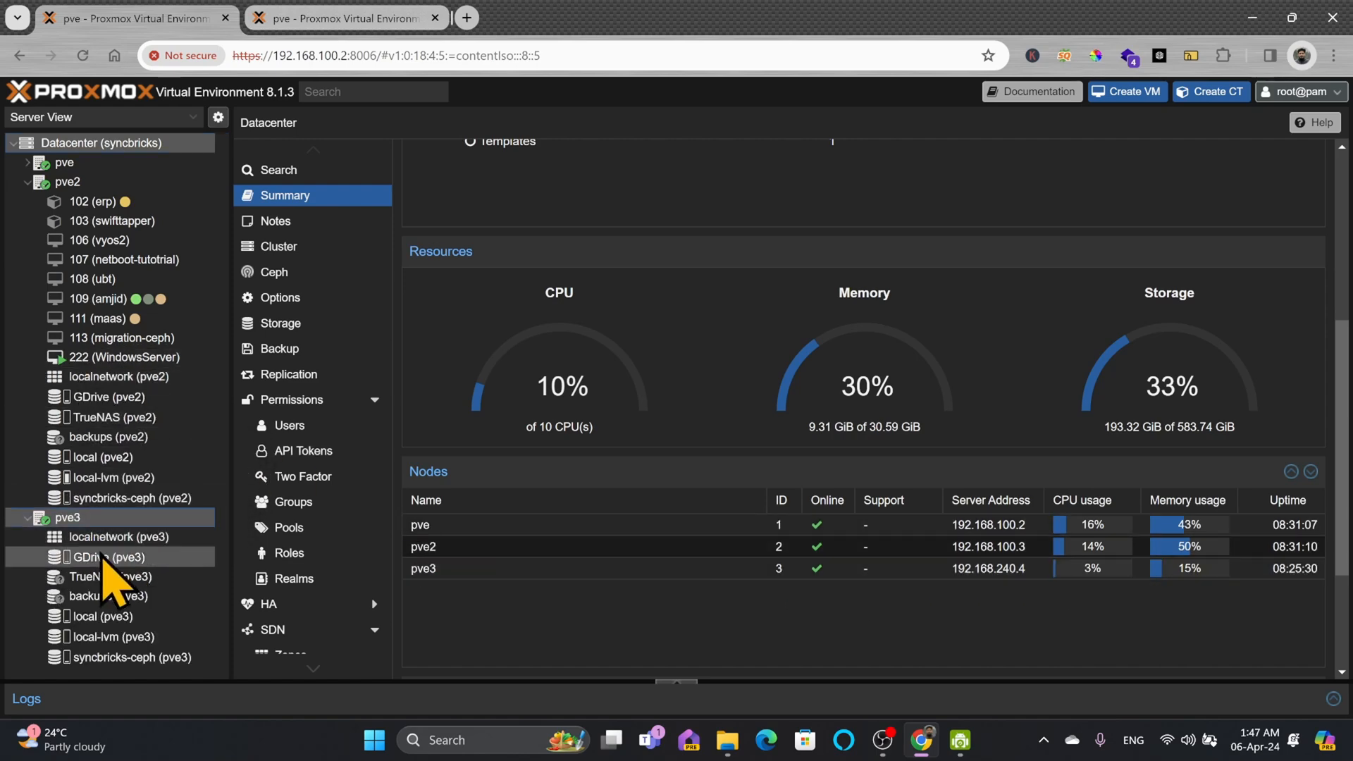
mouse_move(172, 626)
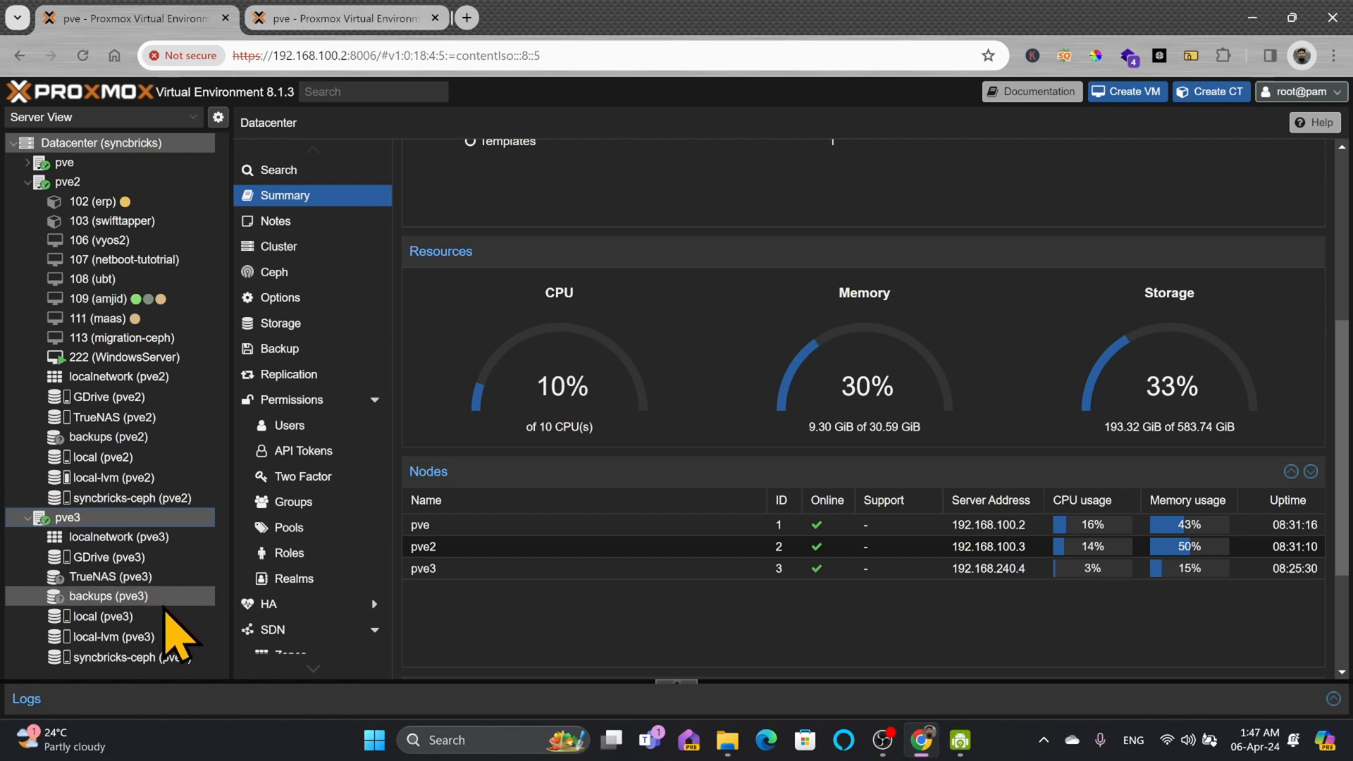
mouse_move(113, 477)
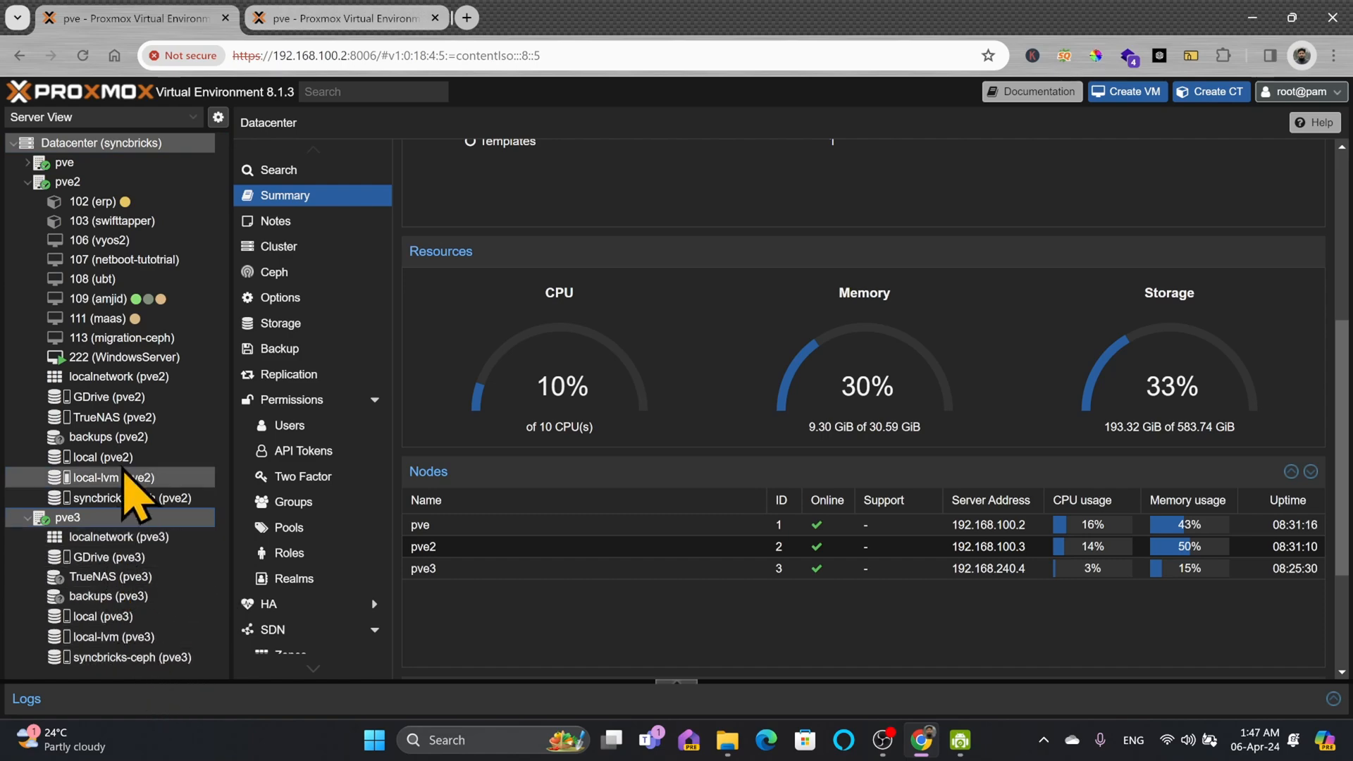
left_click(124, 356)
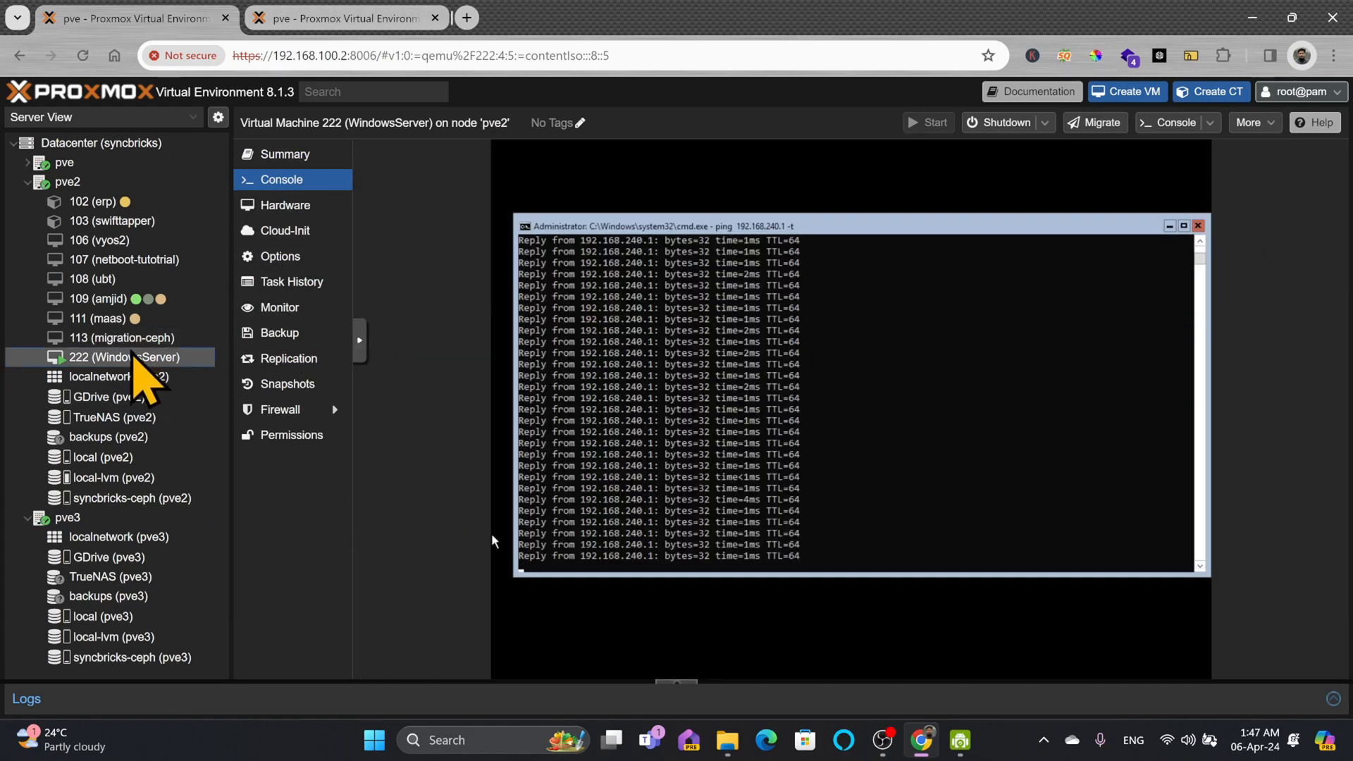
- Live-migrate VM 222 from pve2 to target node pve3 until the task reports TASK OK
right_click(113, 357)
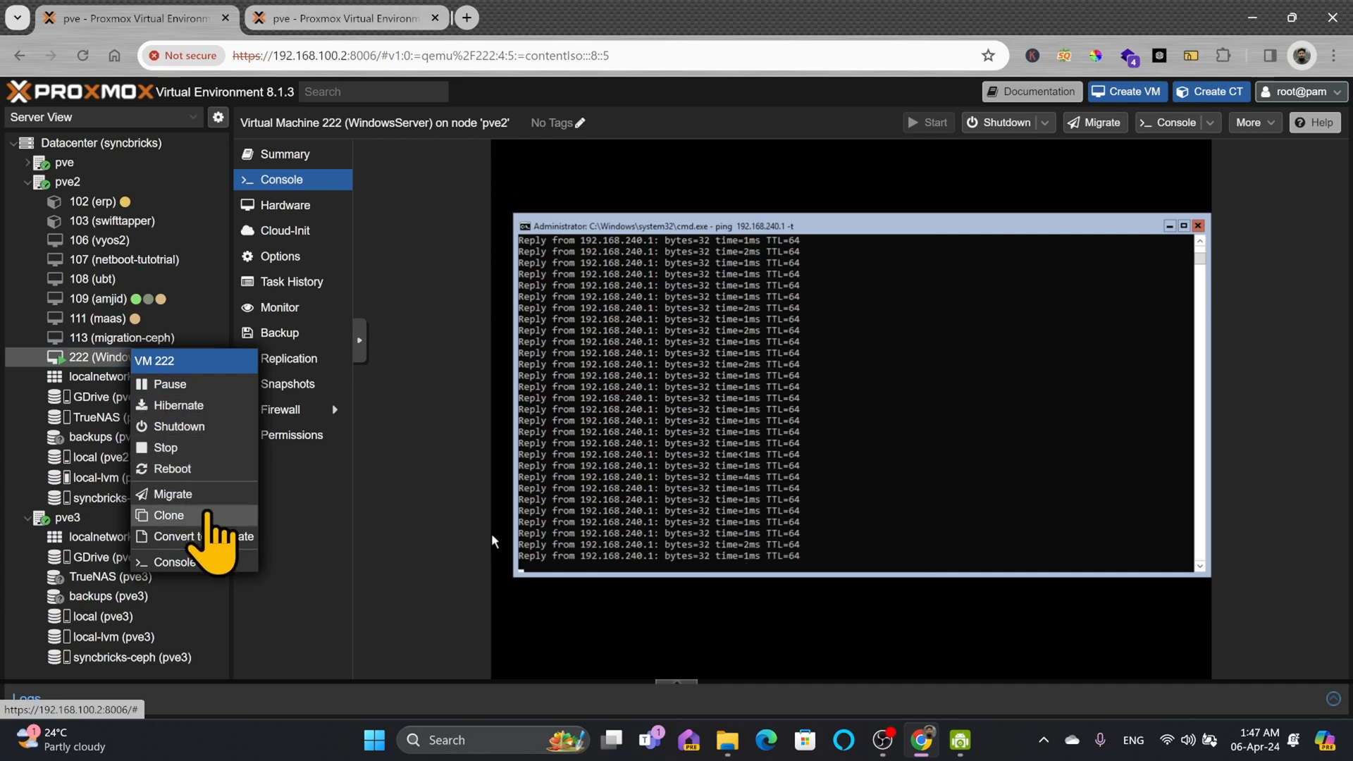
left_click(172, 494)
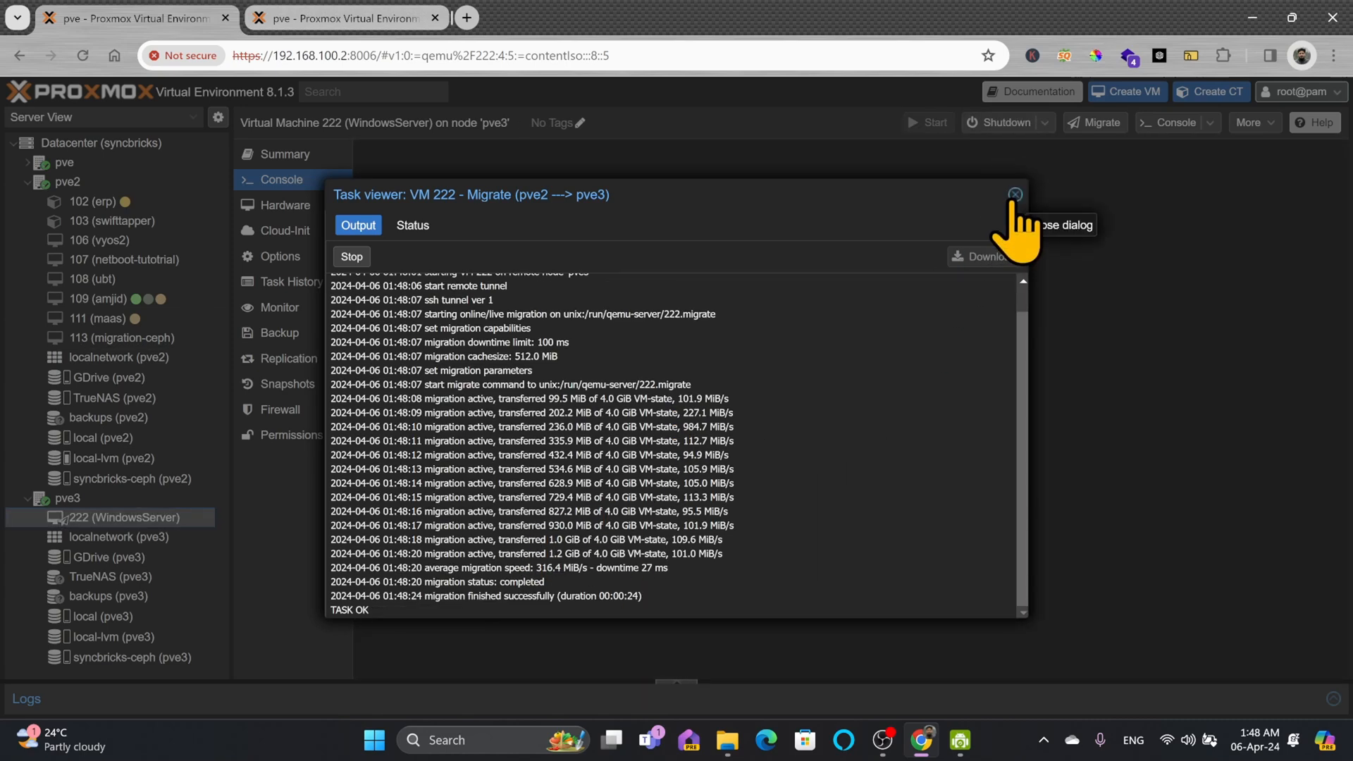
- Close the finished migration Task viewer, revealing VM 222's console now on pve3
left_click(1015, 194)
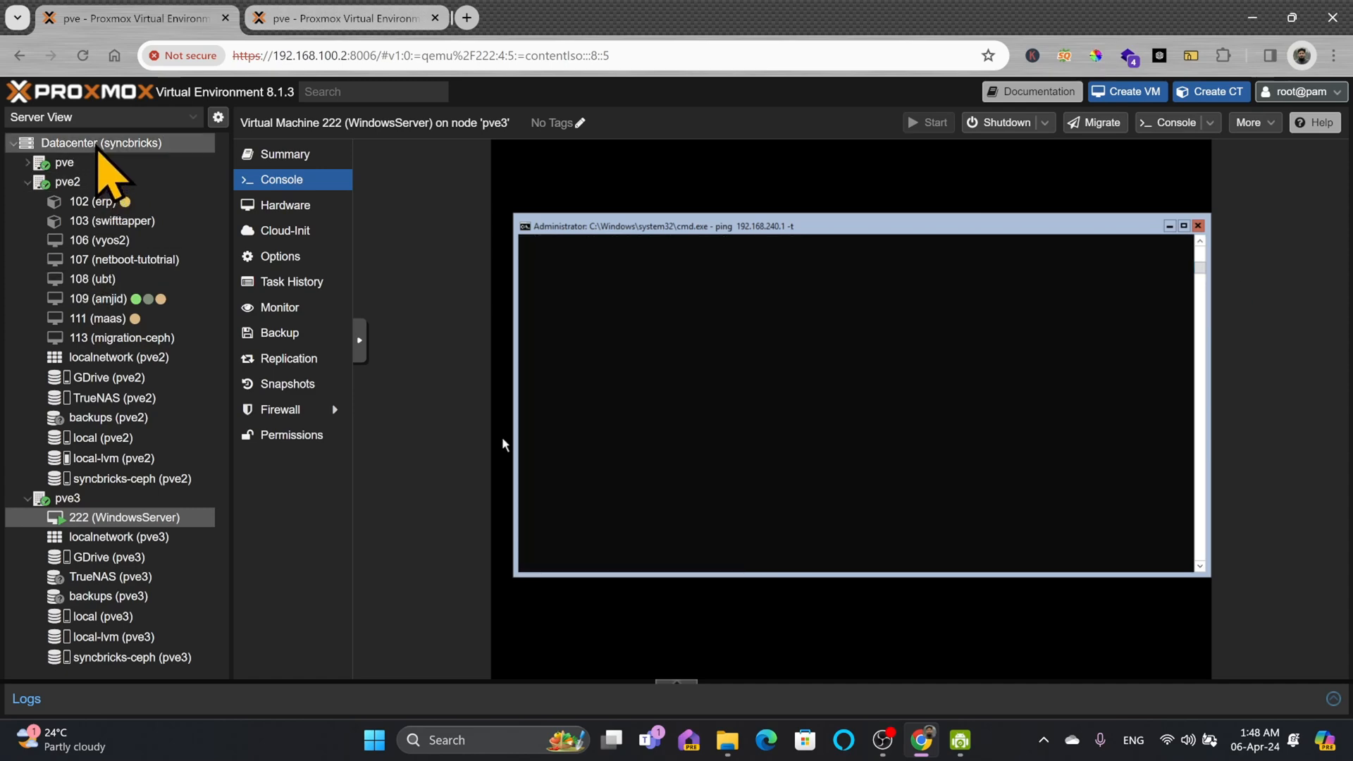
- Show the Datacenter Summary with three nodes online and Ceph healthy, collapsing pve3 and pve2
left_click(102, 142)
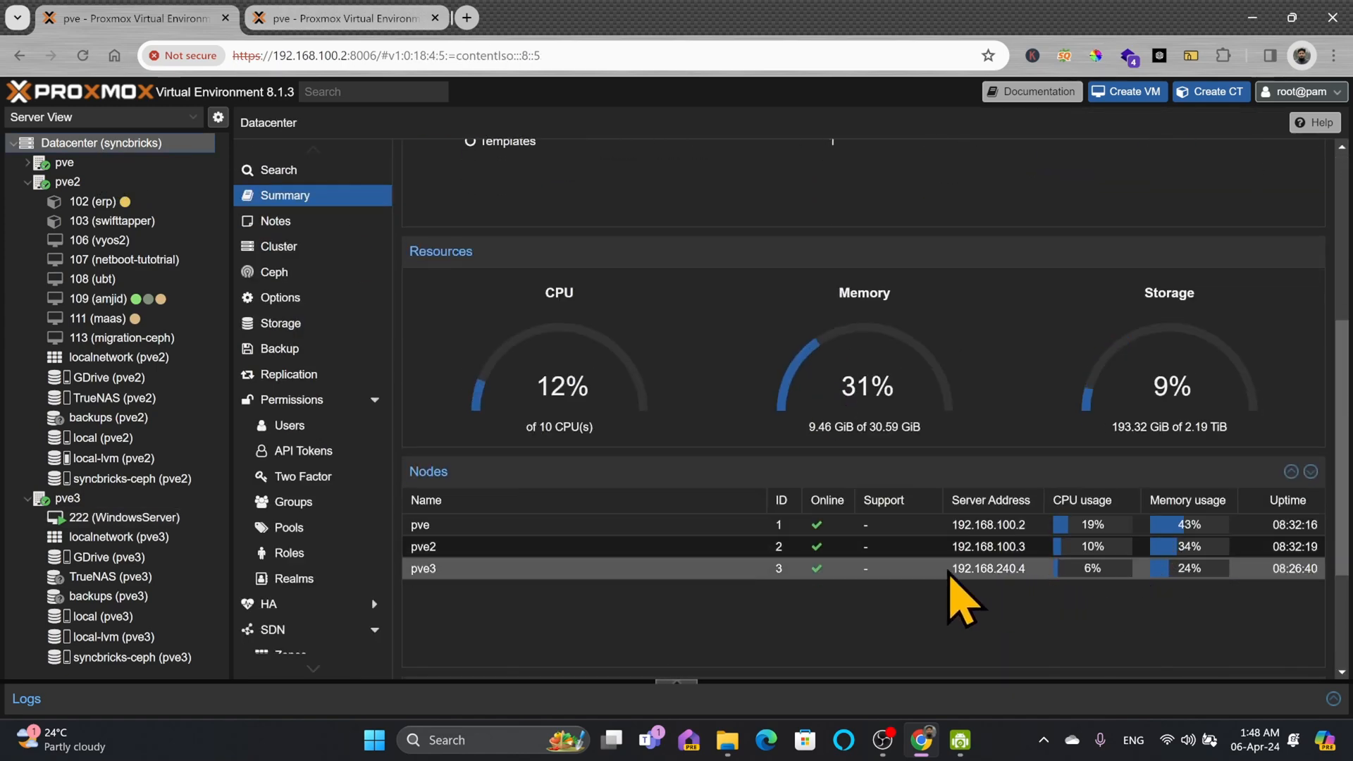
mouse_move(1186, 595)
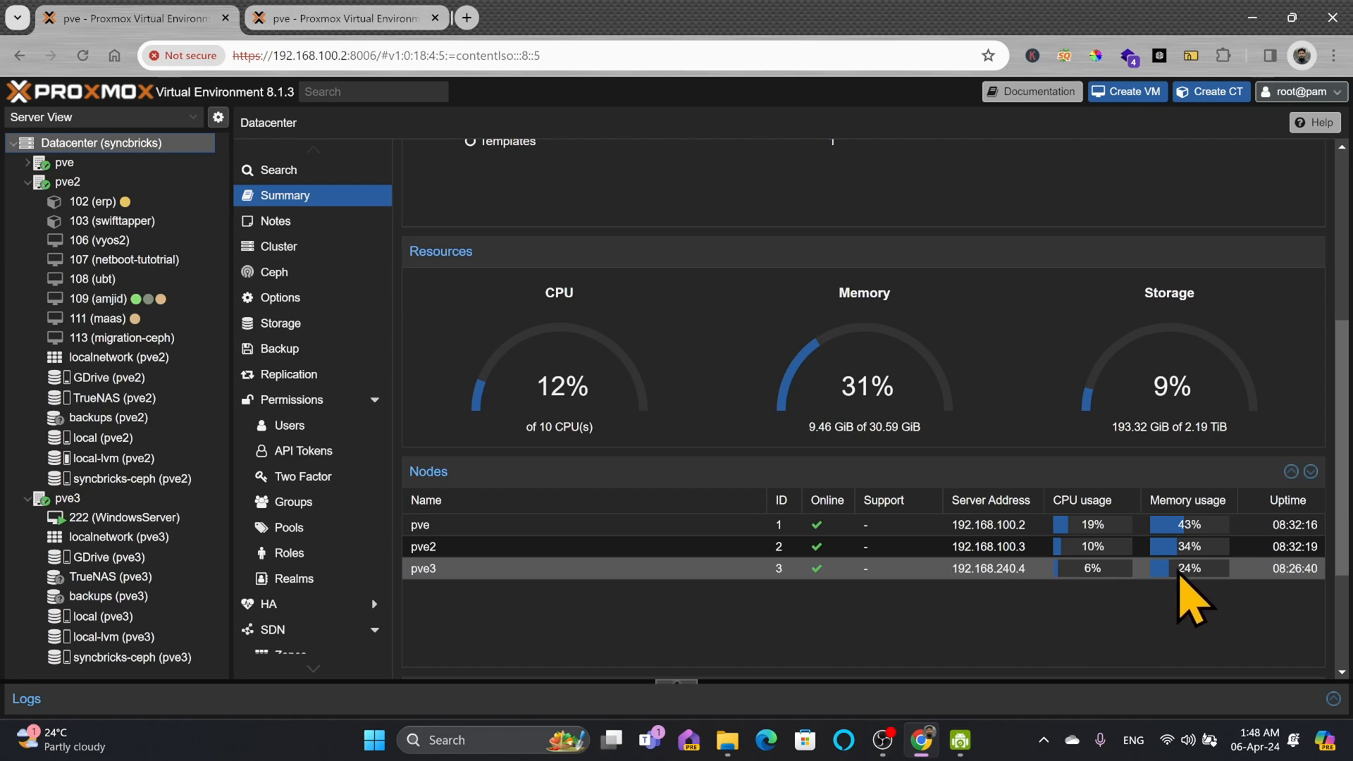
mouse_move(1134, 595)
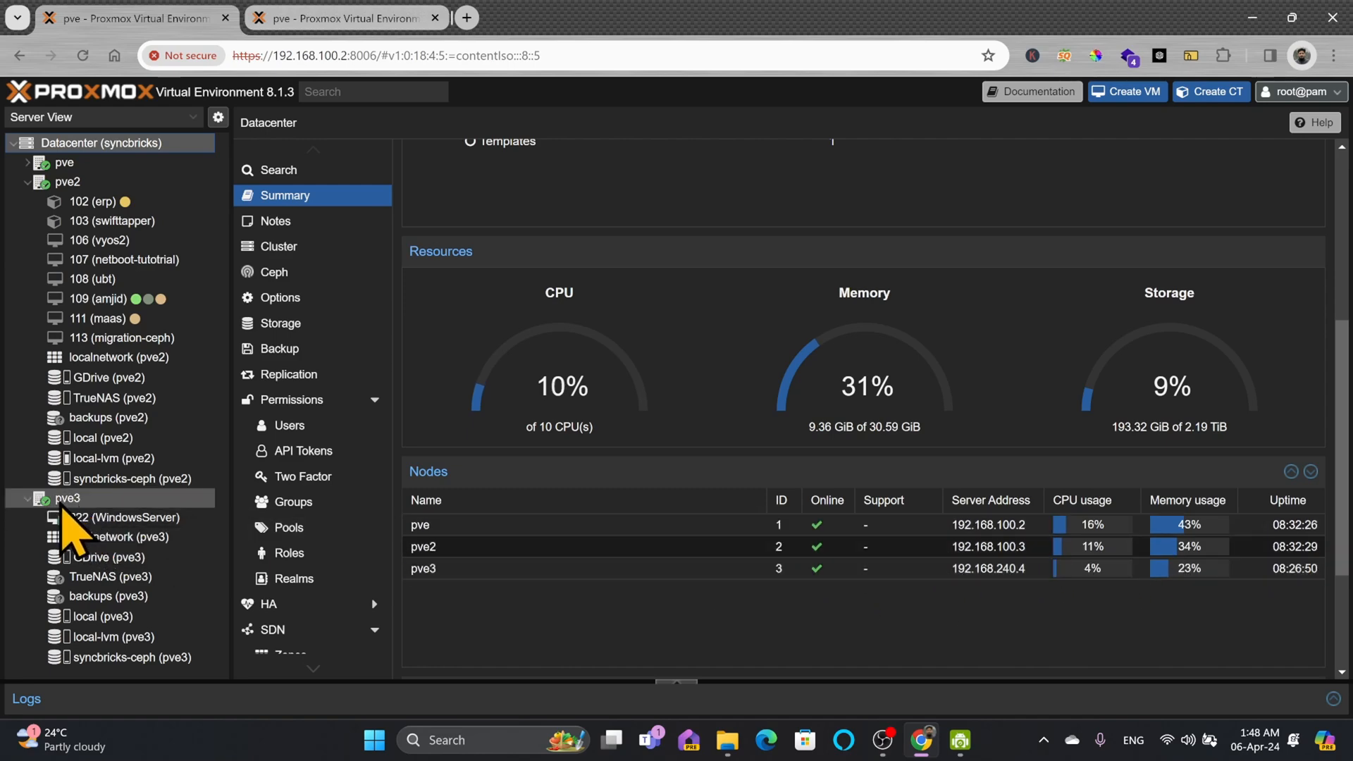
left_click(28, 498)
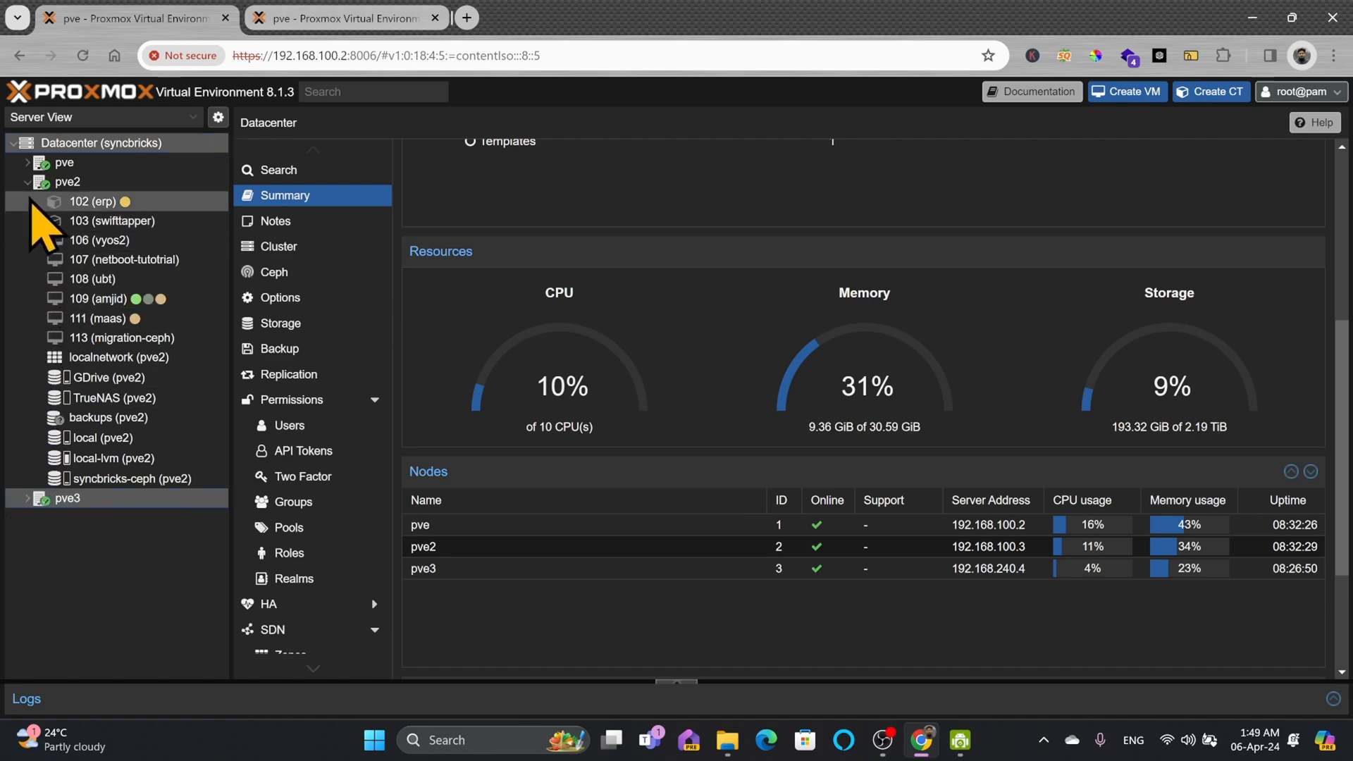
left_click(28, 182)
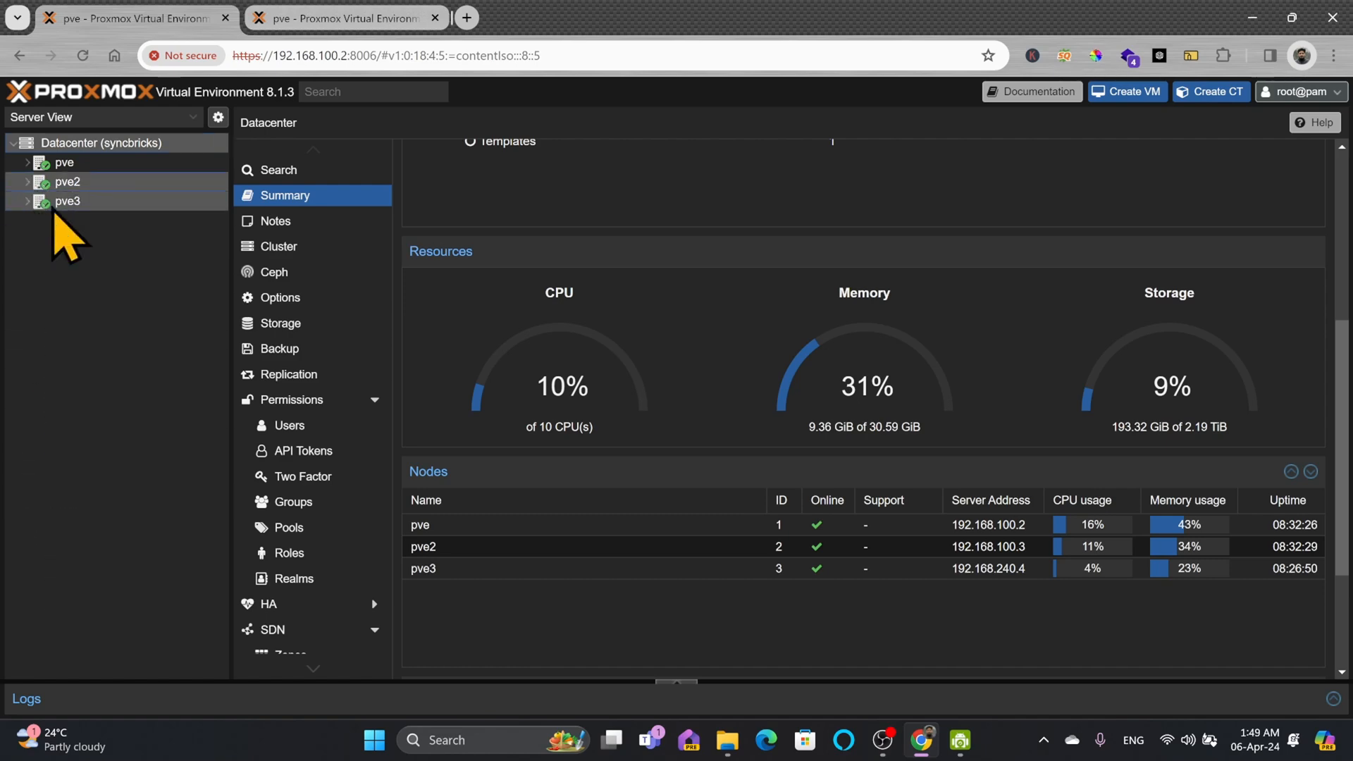
scroll("up", 3)
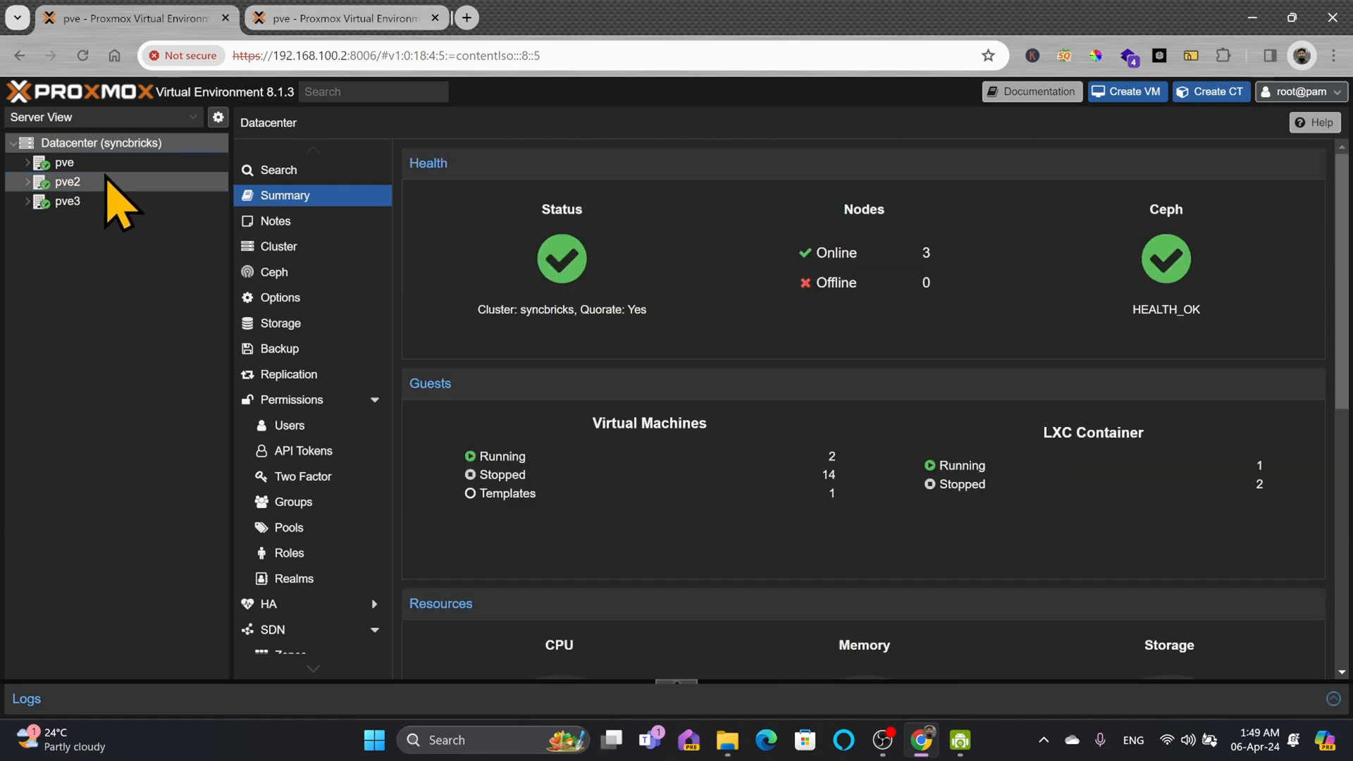
- Show the datacenter Ceph status with healthy monitors, managers and 12% storage usage
left_click(273, 272)
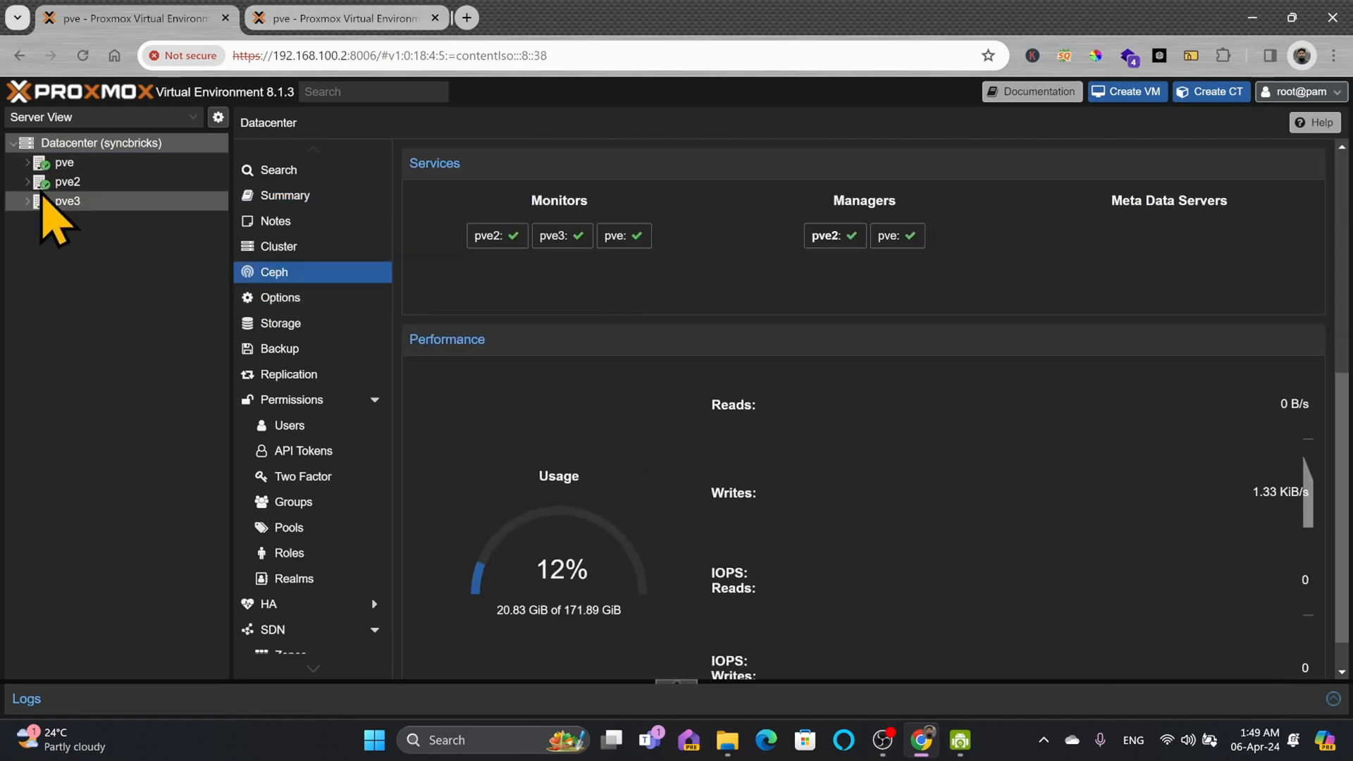
mouse_move(279, 323)
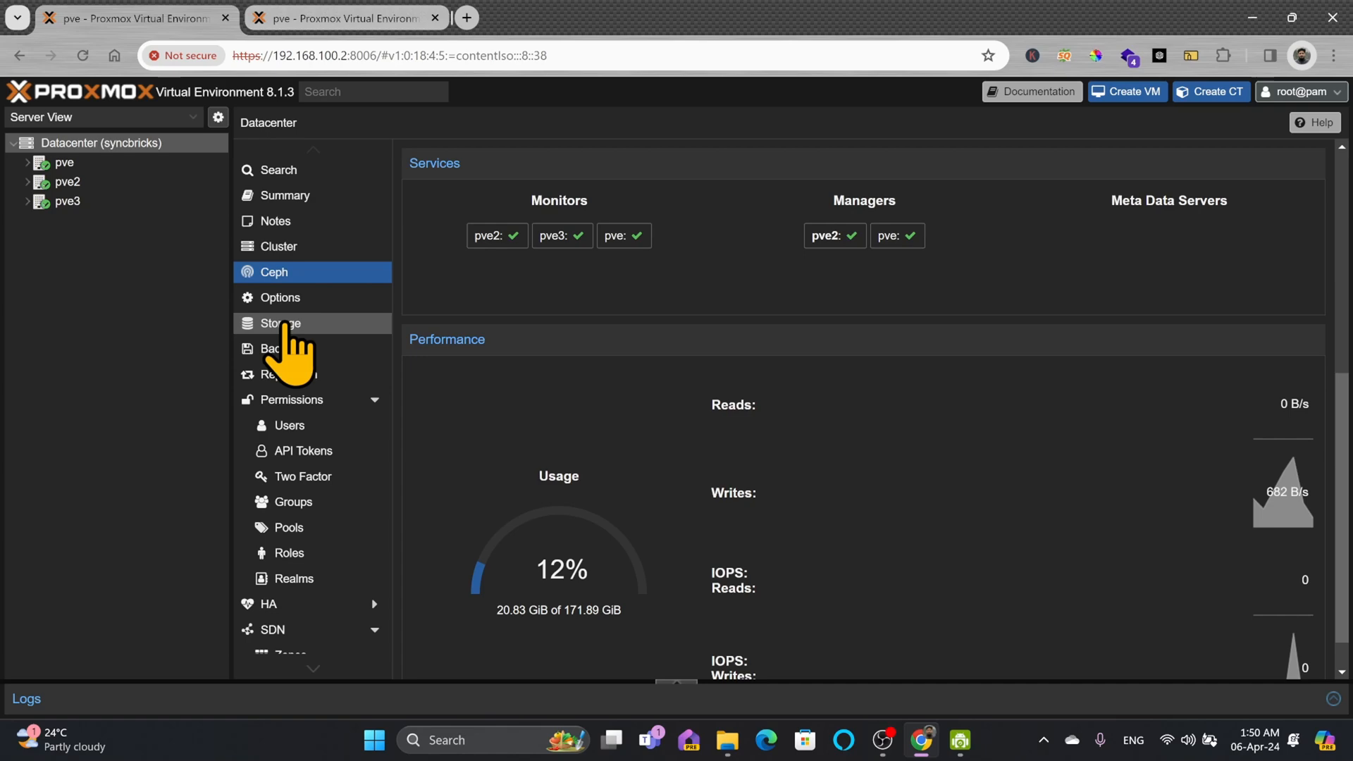
mouse_move(134, 241)
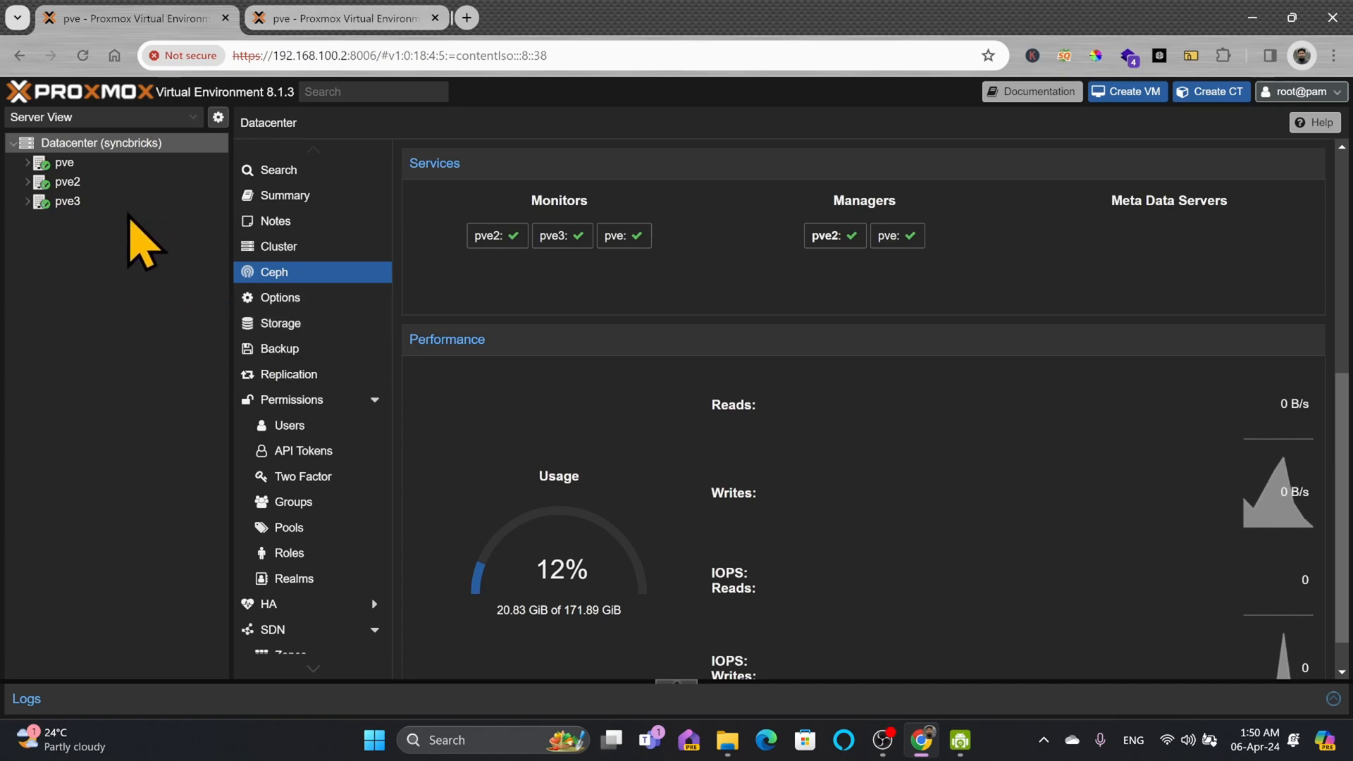